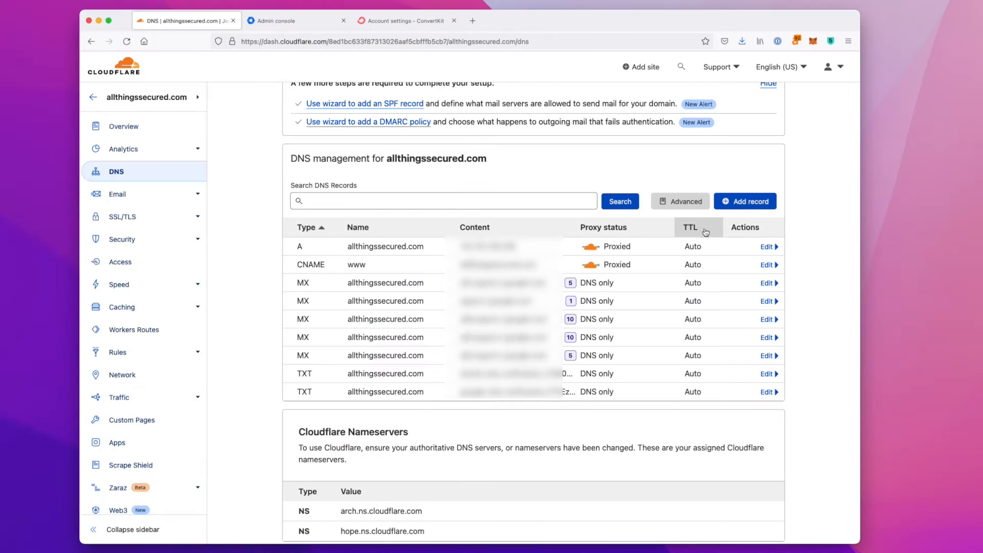
Add a root (@) TXT record containing v=spf1 include:_spf.google.com ~all.
{"action": "left_click", "coordinate": [745, 202]}
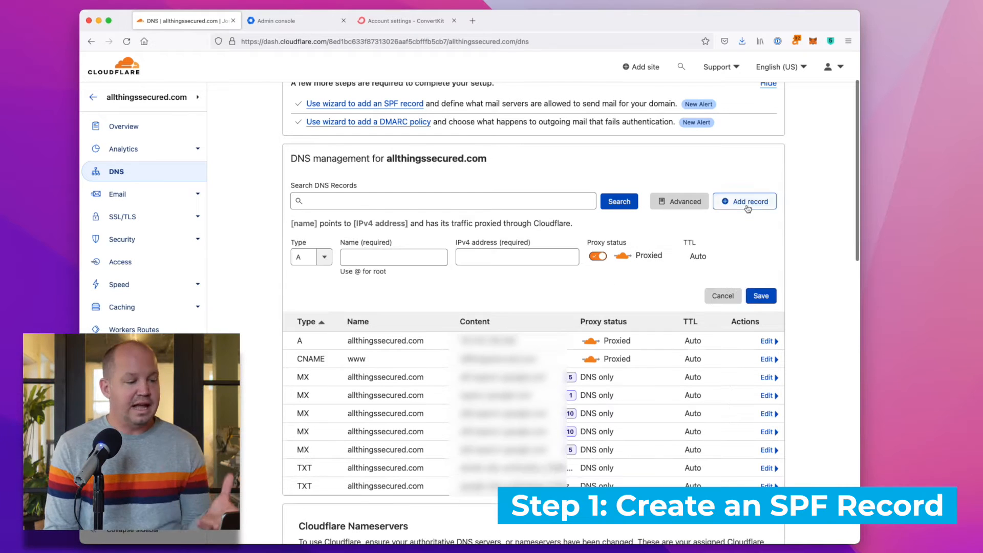
{"action": "left_click", "coordinate": [310, 257]}
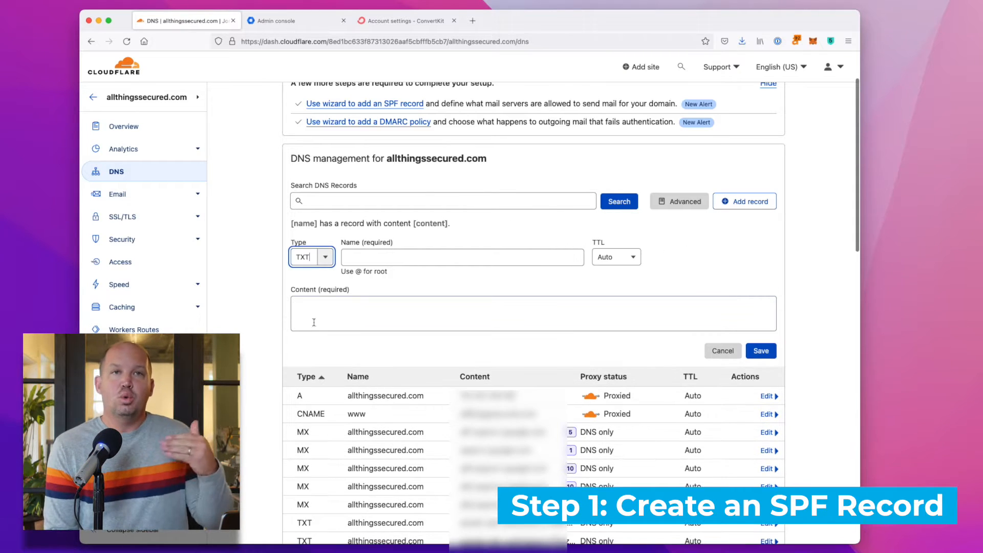
{"action": "left_click", "coordinate": [461, 256]}
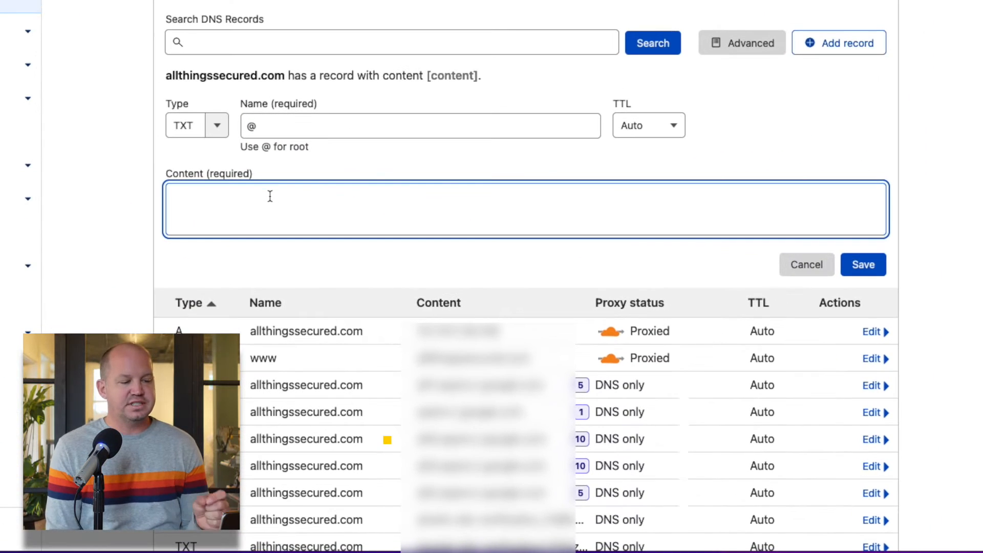
{"action": "type", "text": "v=spf1 include_spf."}
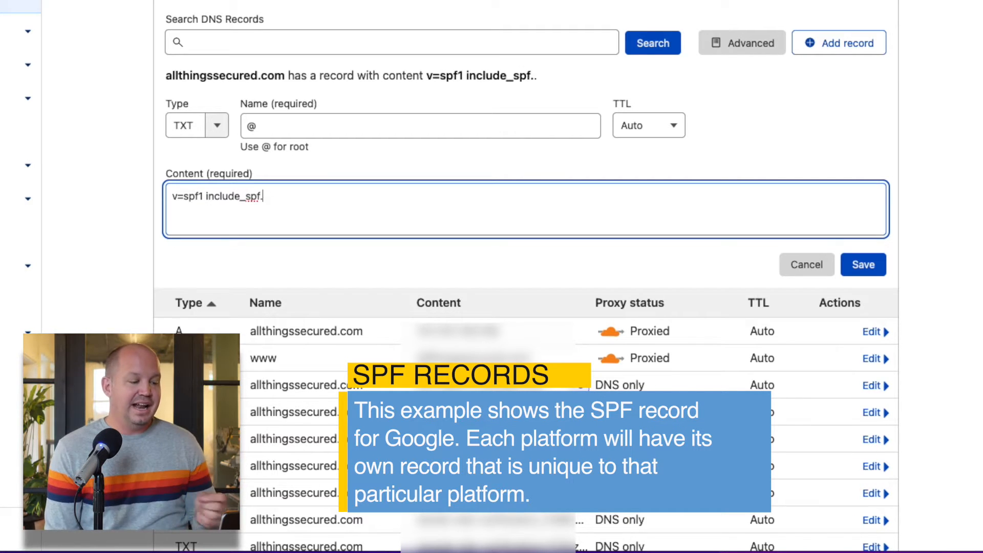
{"action": "type", "text": "google.com"}
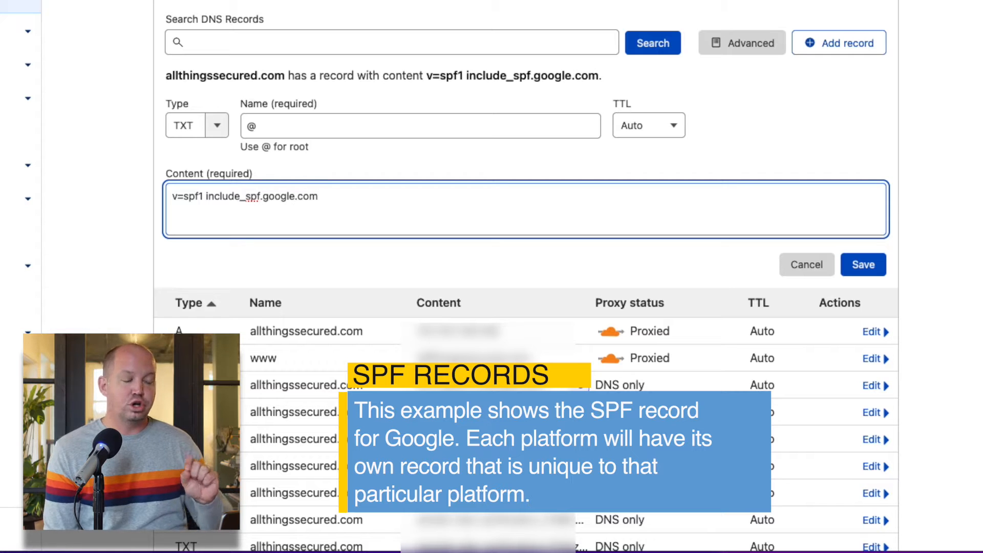
{"action": "type", "text": "~all"}
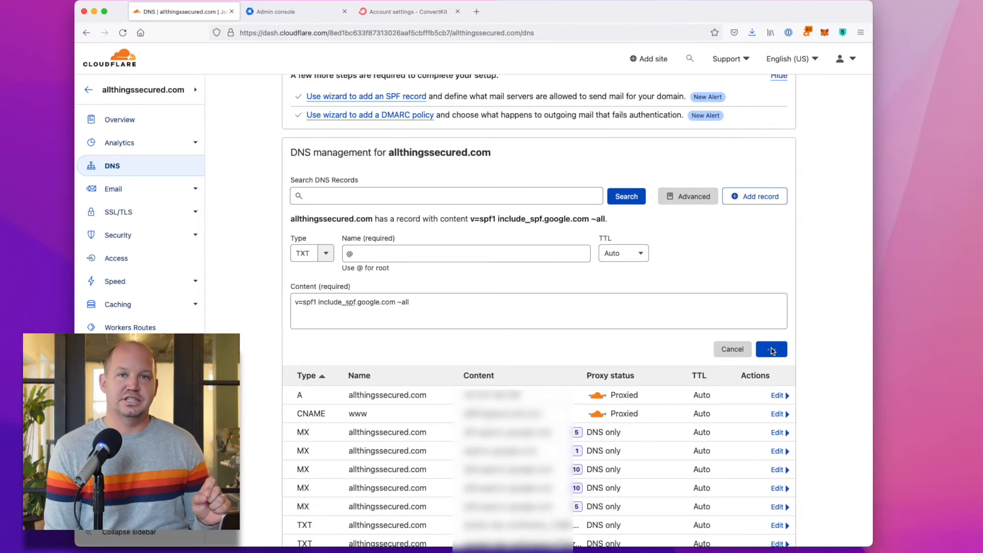
{"action": "left_click", "coordinate": [771, 350]}
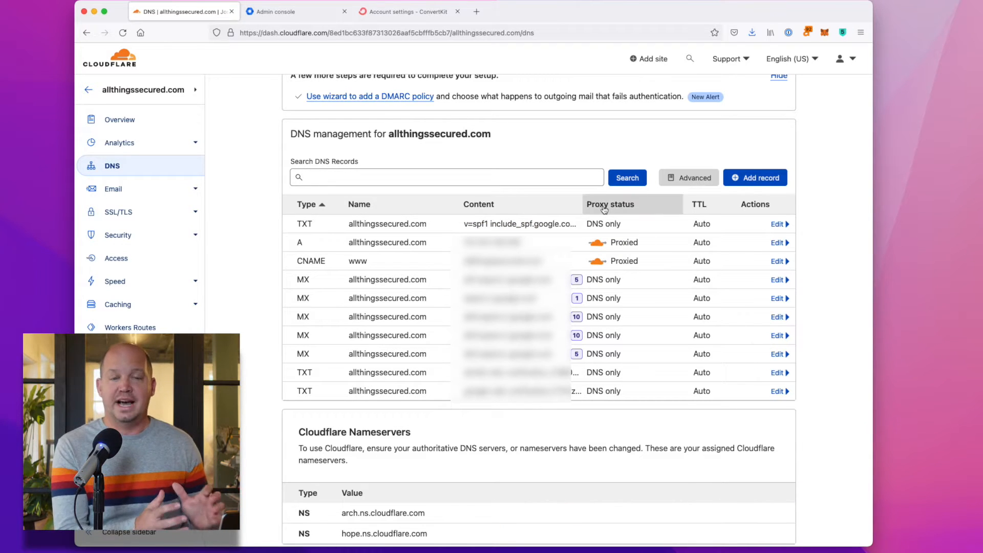
Copy the google._domainkey host from Gmail's Authenticate email settings for allthingssecured.com.
{"action": "left_click", "coordinate": [294, 12]}
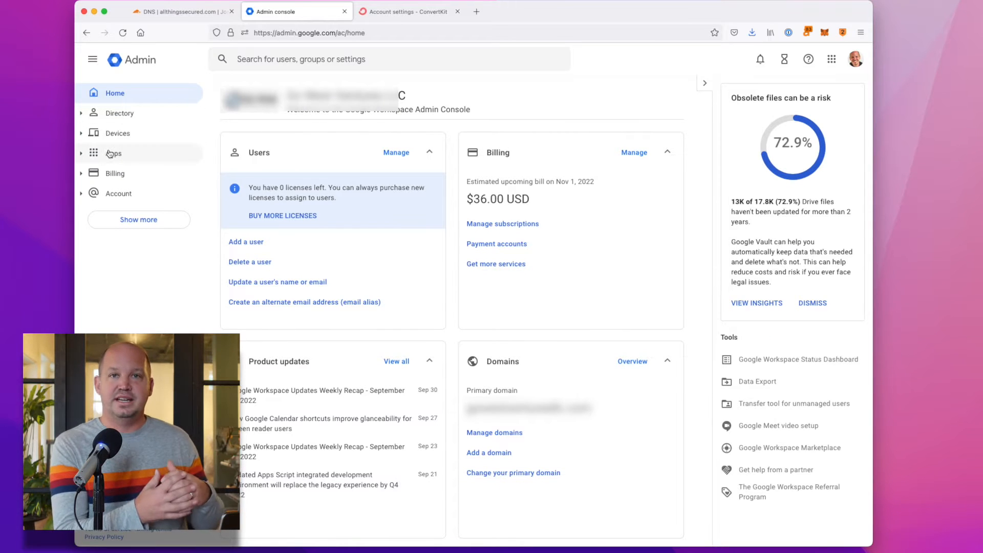
{"action": "left_click", "coordinate": [113, 153]}
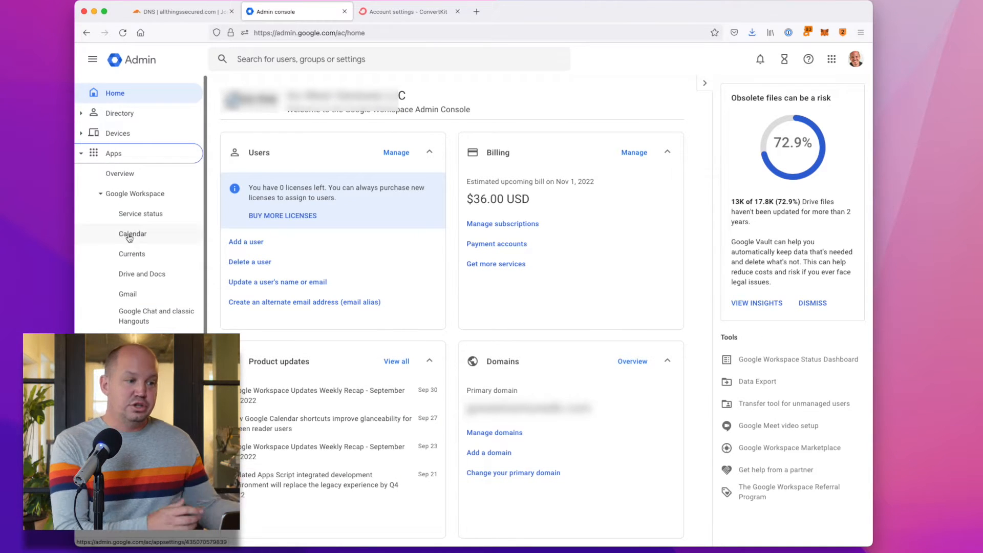
{"action": "left_click", "coordinate": [128, 294]}
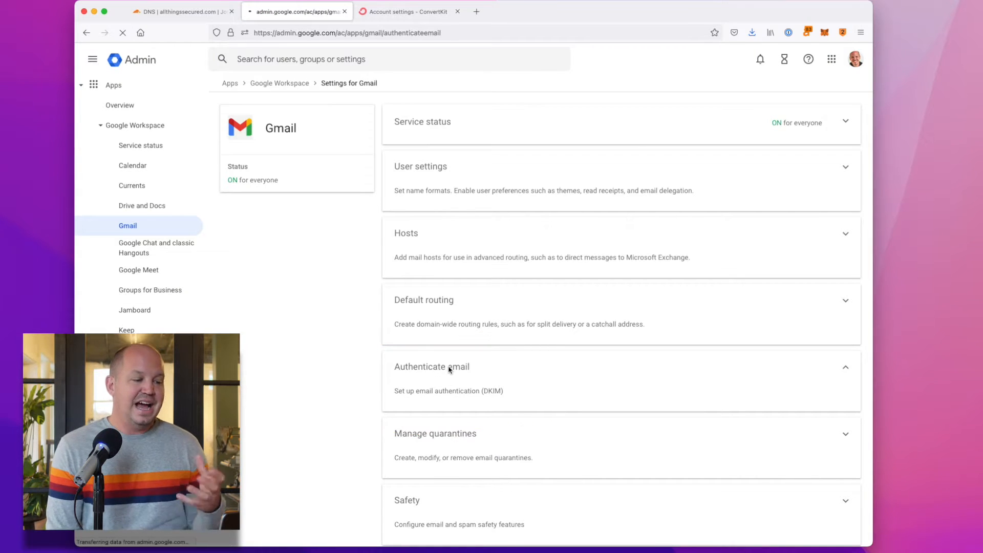
{"action": "left_click", "coordinate": [431, 367]}
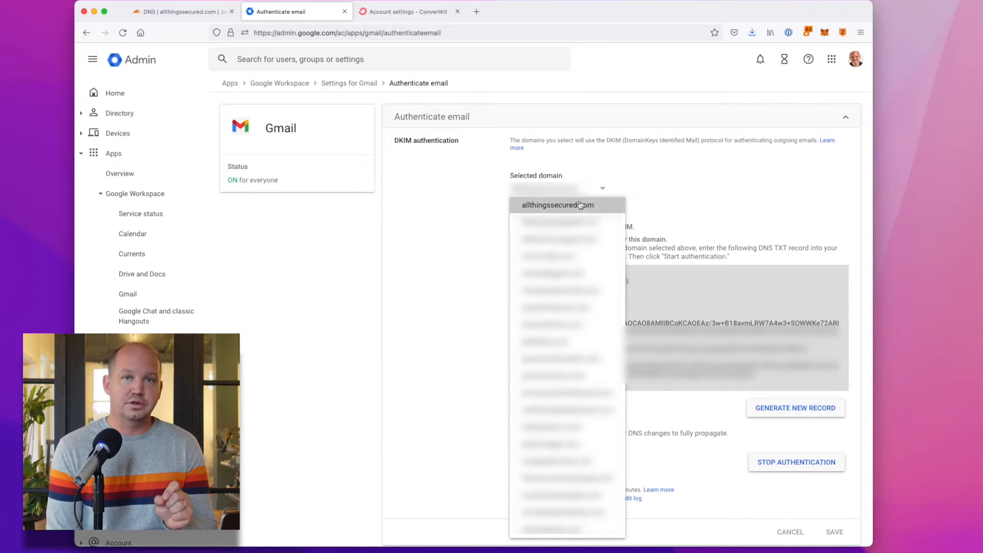
{"action": "left_click", "coordinate": [556, 205]}
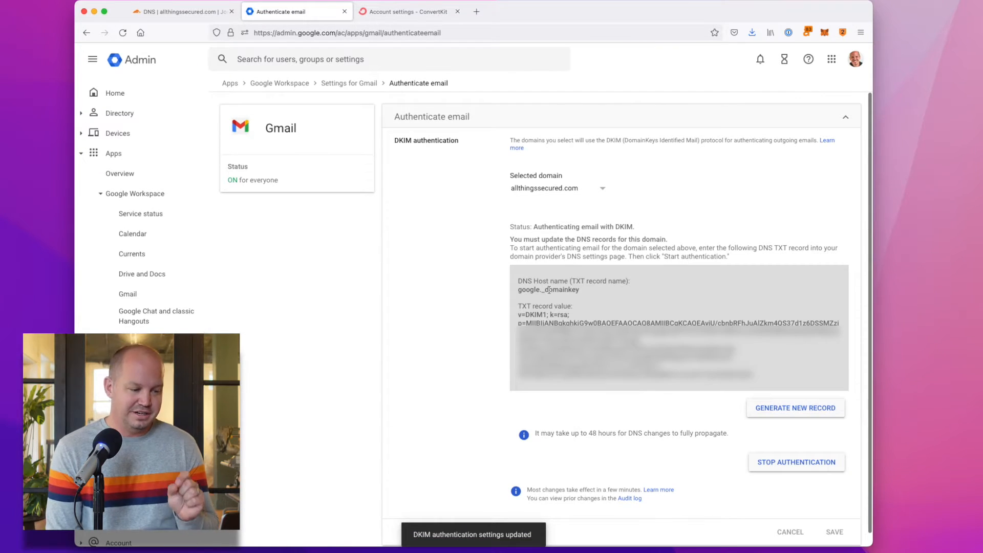
{"action": "double_click", "coordinate": [548, 289]}
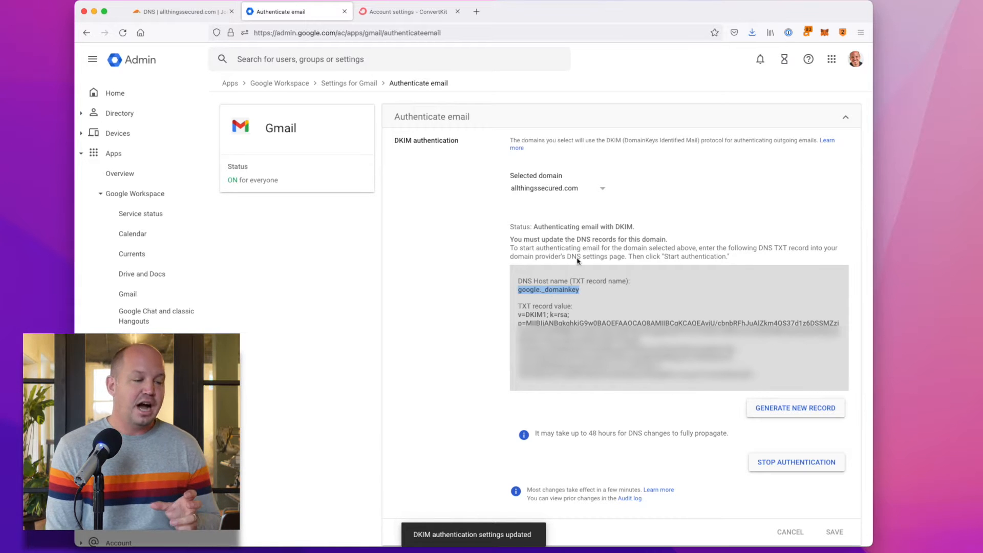
{"action": "left_click", "coordinate": [181, 12]}
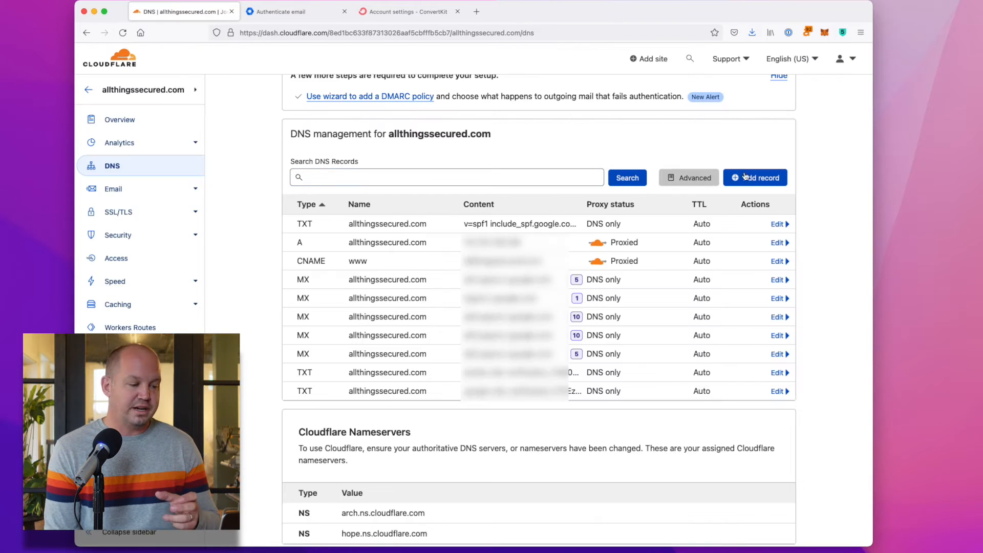
Save a TXT record google._domainkey holding Google's v=DKIM1 key, TTL 1 minute.
{"action": "left_click", "coordinate": [755, 178]}
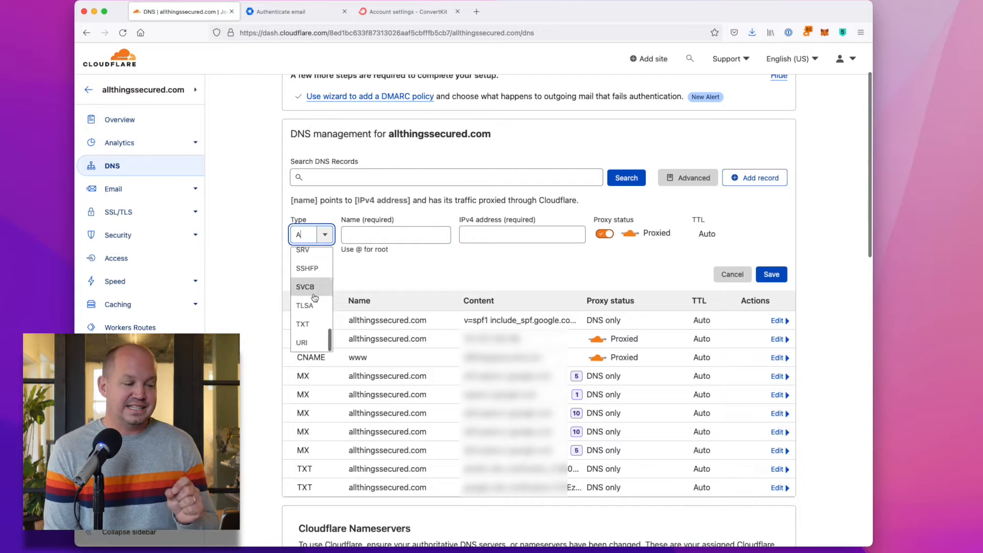
{"action": "left_click", "coordinate": [303, 324]}
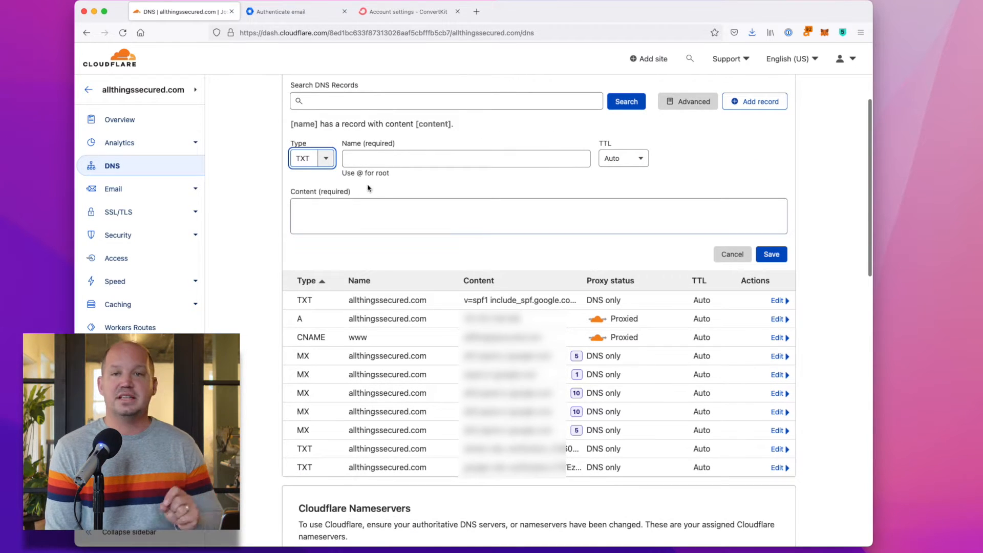
{"action": "type", "text": "google._domainkey"}
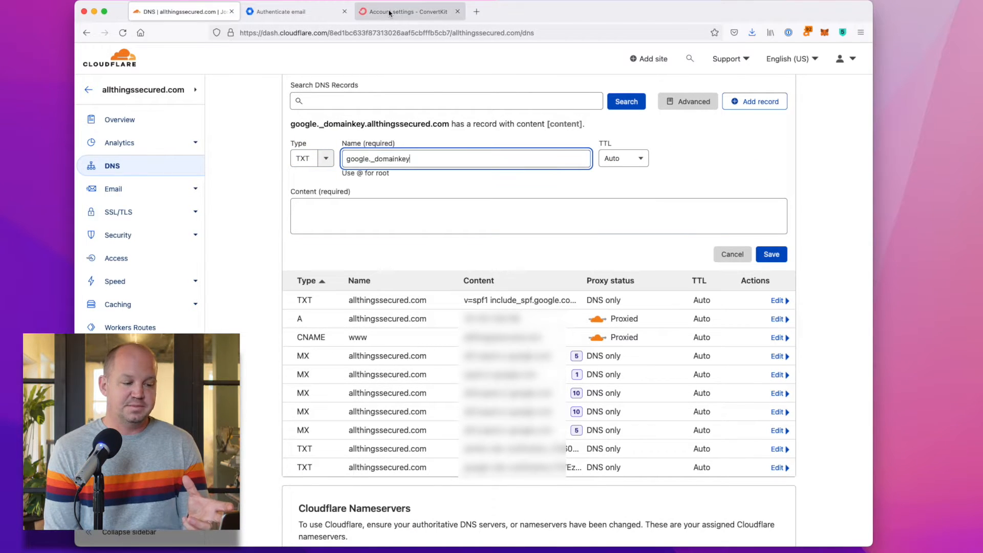
{"action": "left_click", "coordinate": [285, 11]}
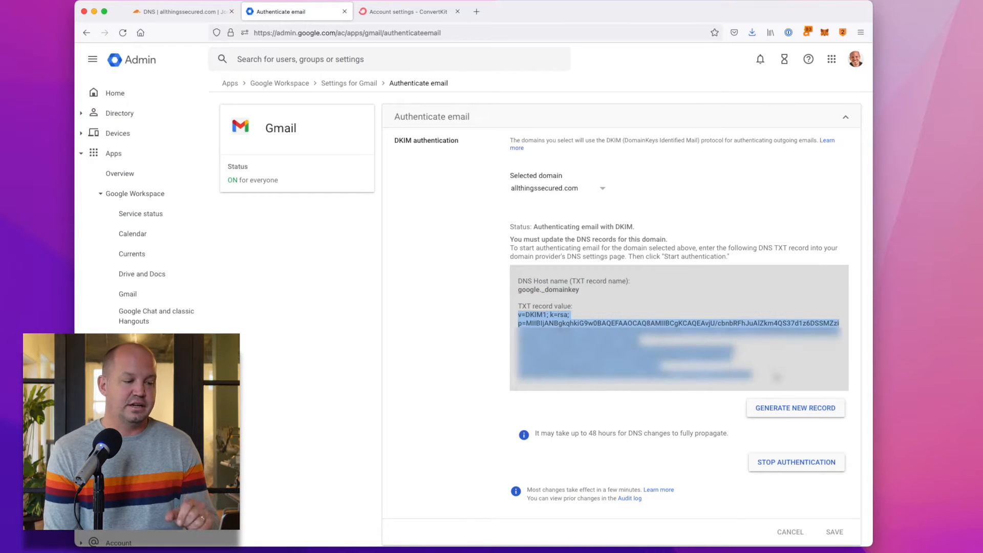
{"action": "left_click", "coordinate": [182, 11]}
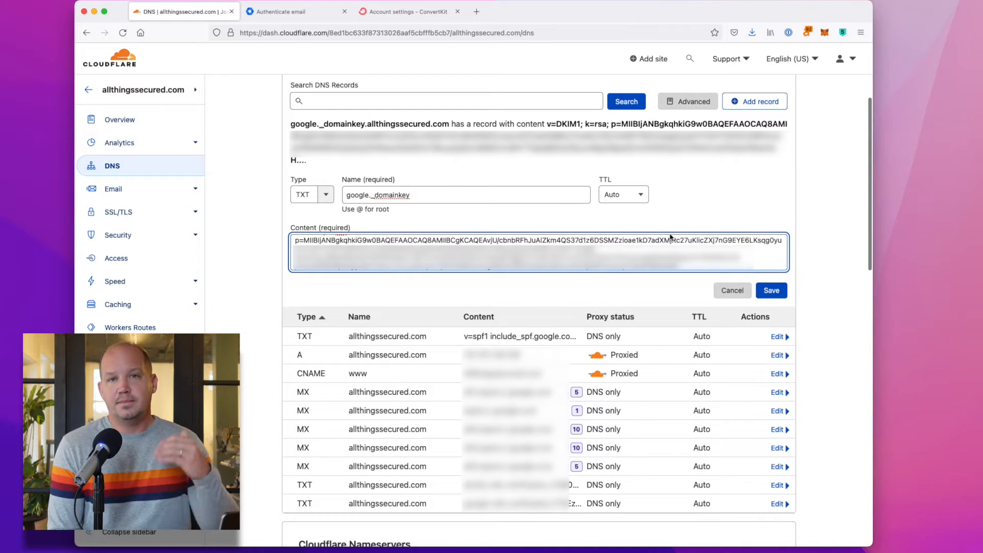
{"action": "left_click", "coordinate": [621, 194]}
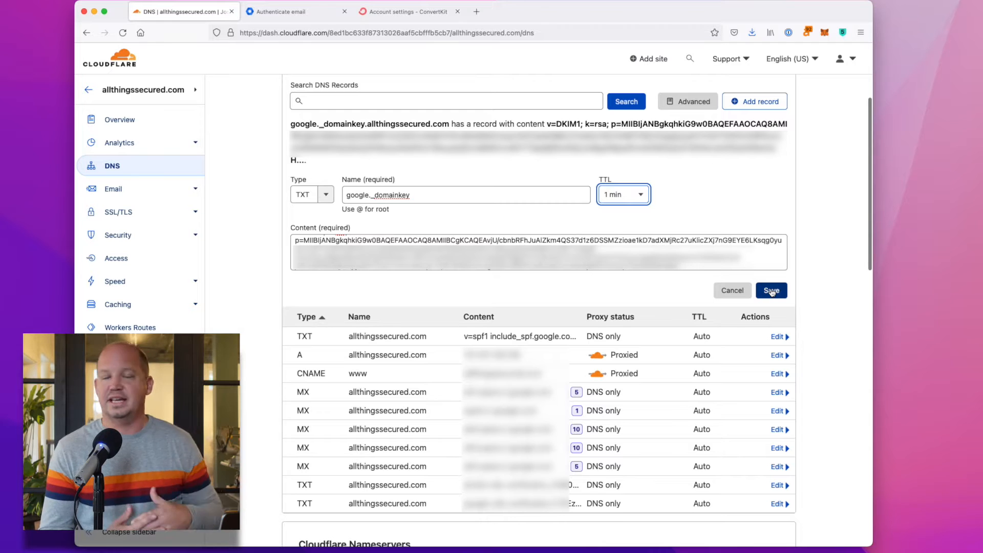
{"action": "left_click", "coordinate": [771, 291]}
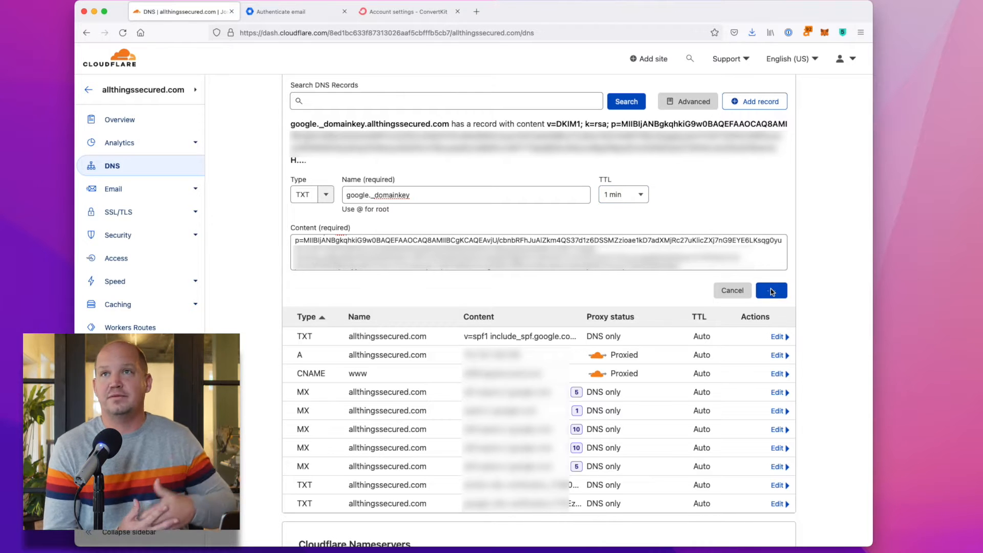
{"action": "left_click", "coordinate": [772, 291]}
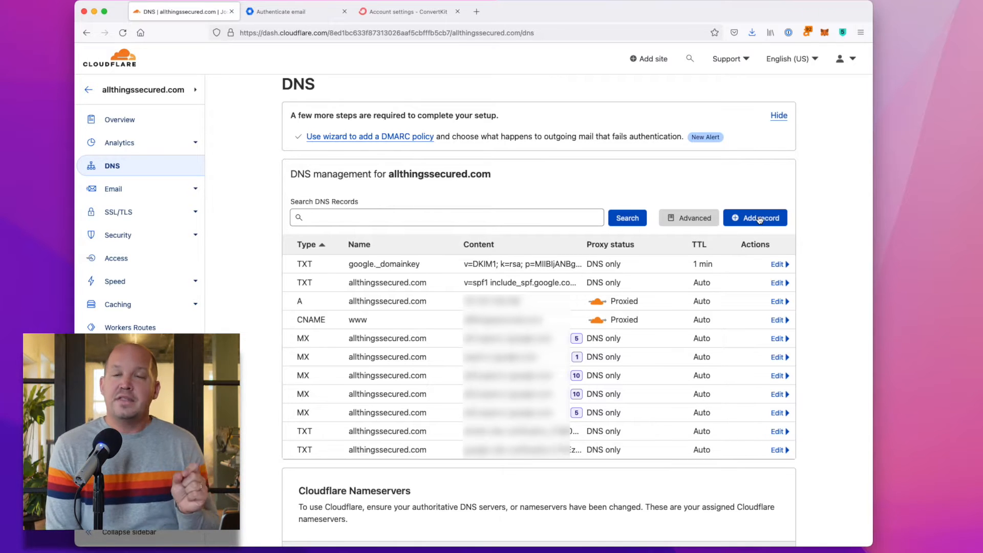
Start a new TXT record named _dmarc with a 1-minute TTL.
{"action": "left_click", "coordinate": [756, 217]}
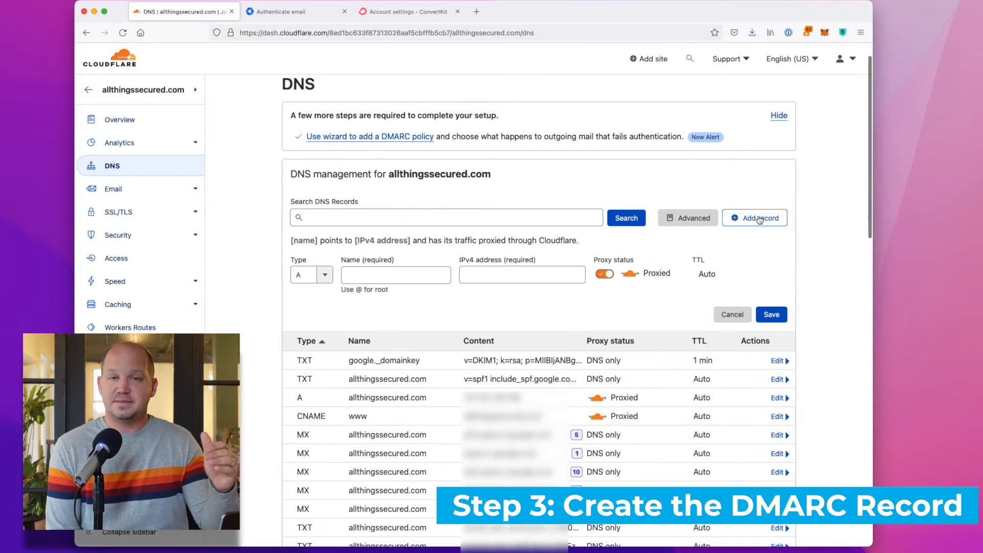
{"action": "left_click", "coordinate": [312, 274]}
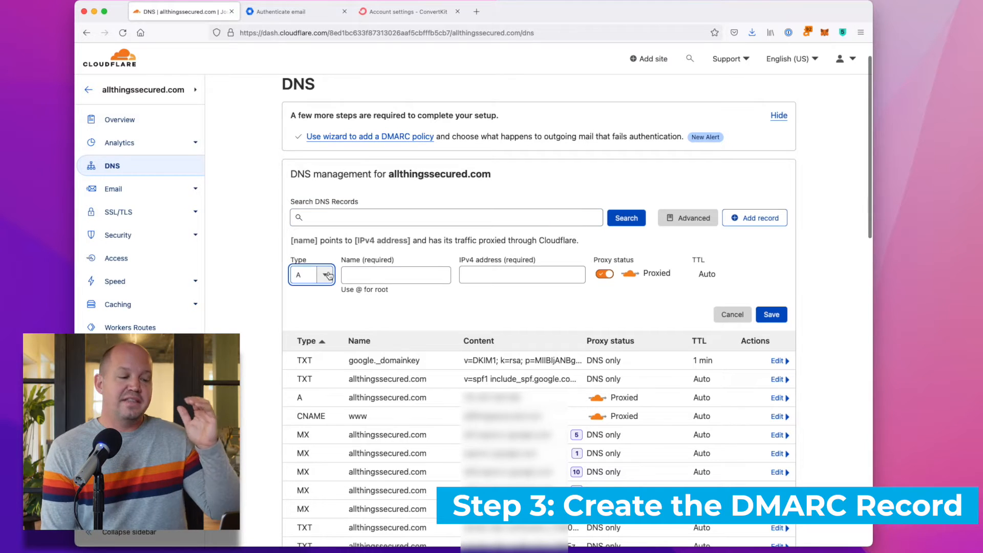
{"action": "left_click", "coordinate": [325, 275]}
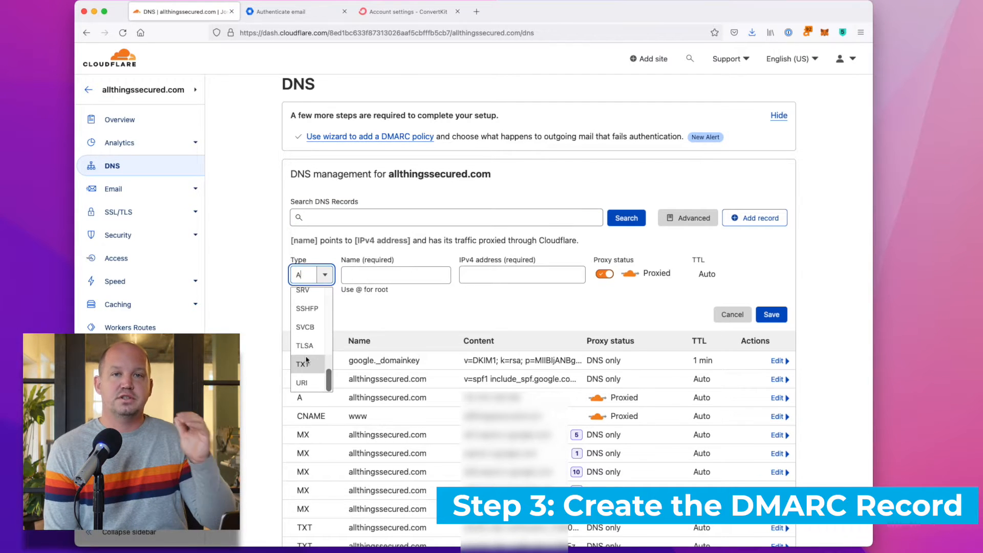
{"action": "left_click", "coordinate": [303, 363]}
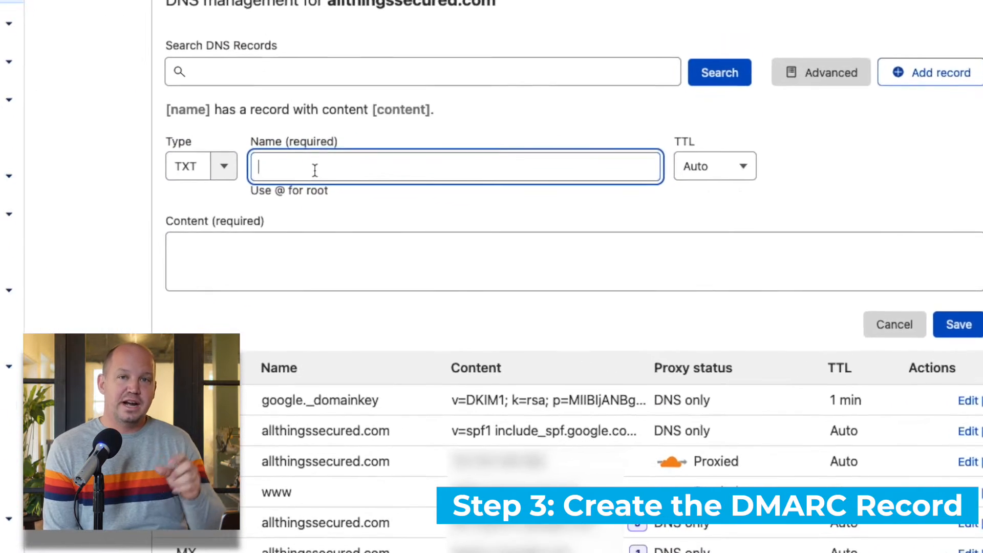
{"action": "type", "text": "_dmar"}
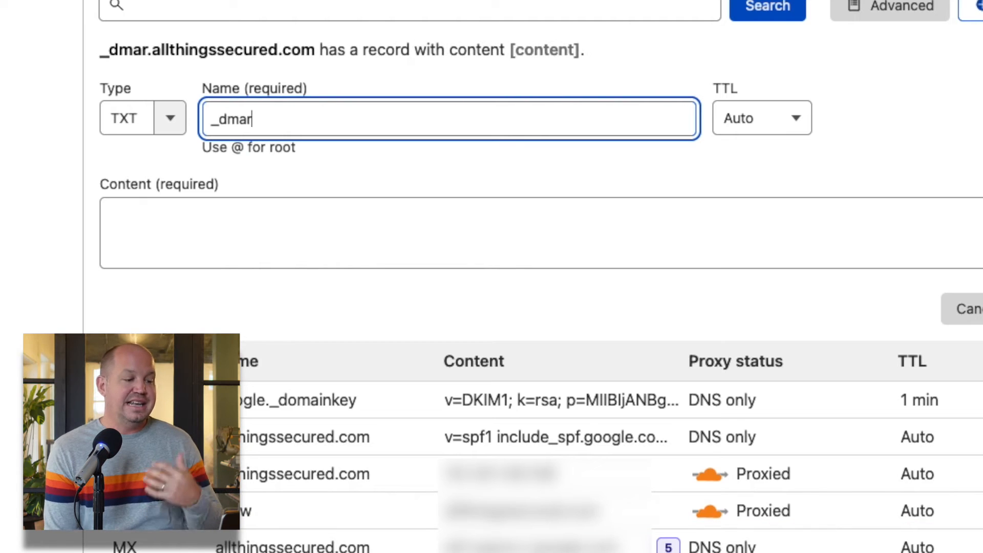
{"action": "type", "text": "c"}
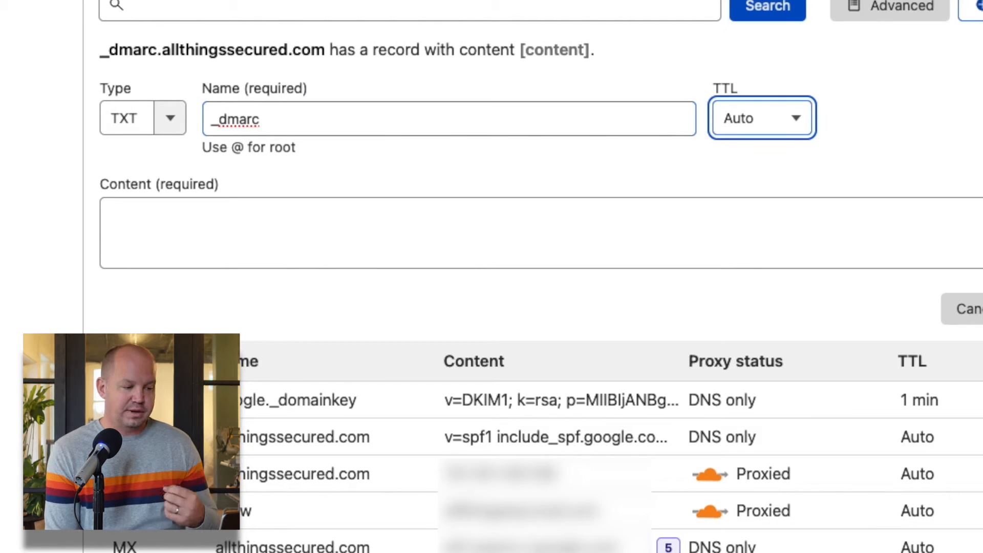
{"action": "left_click", "coordinate": [760, 117]}
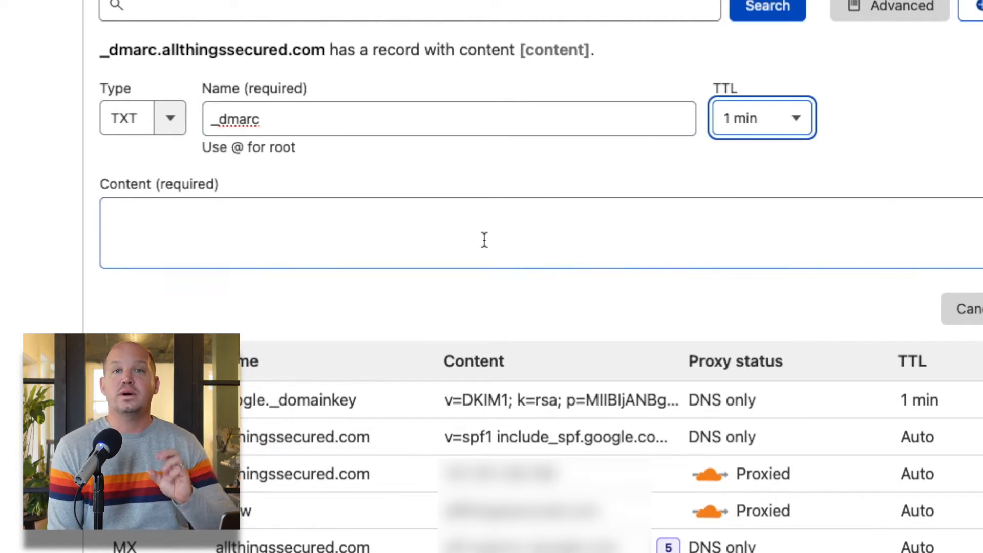
{"action": "left_click", "coordinate": [483, 235]}
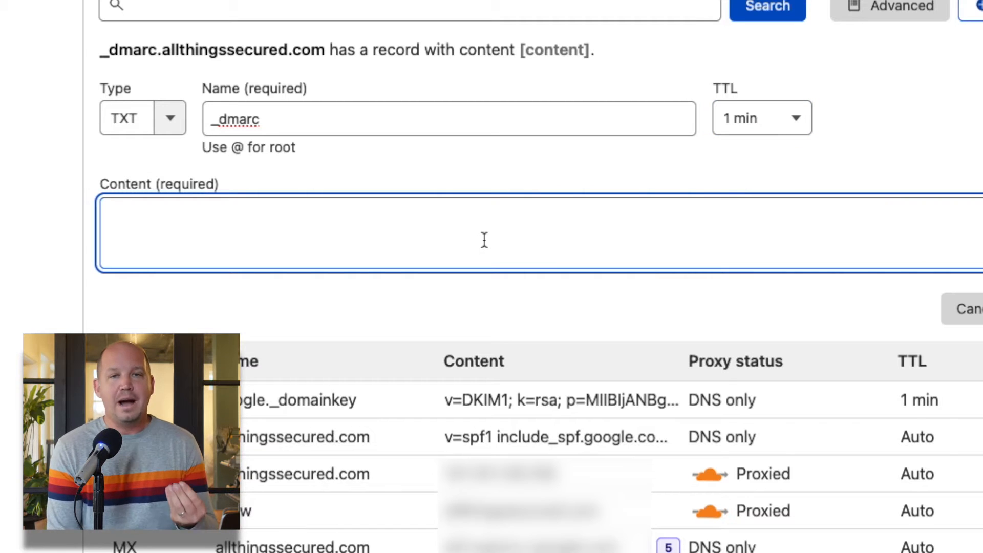
{"action": "type", "text": "v=DMAR"}
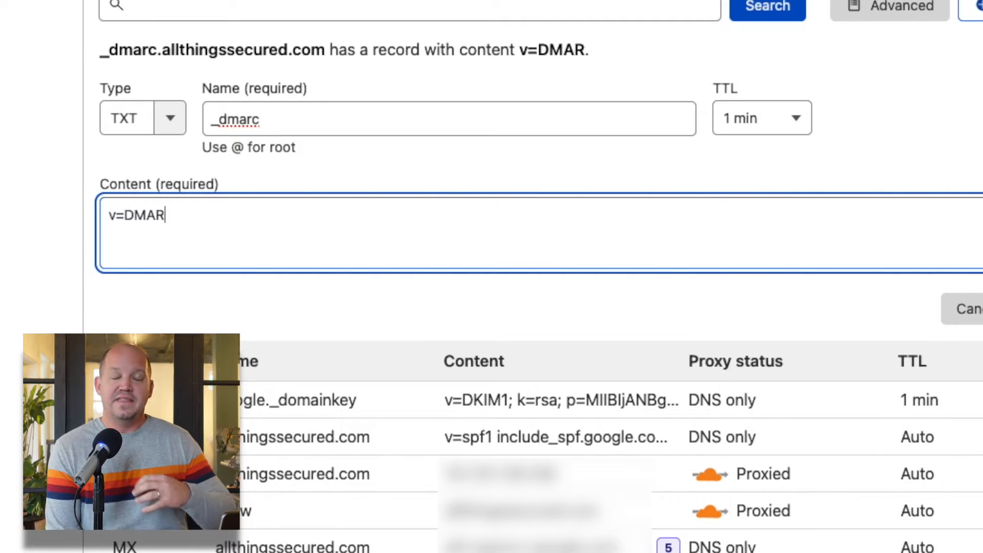
{"action": "type", "text": "C1;"}
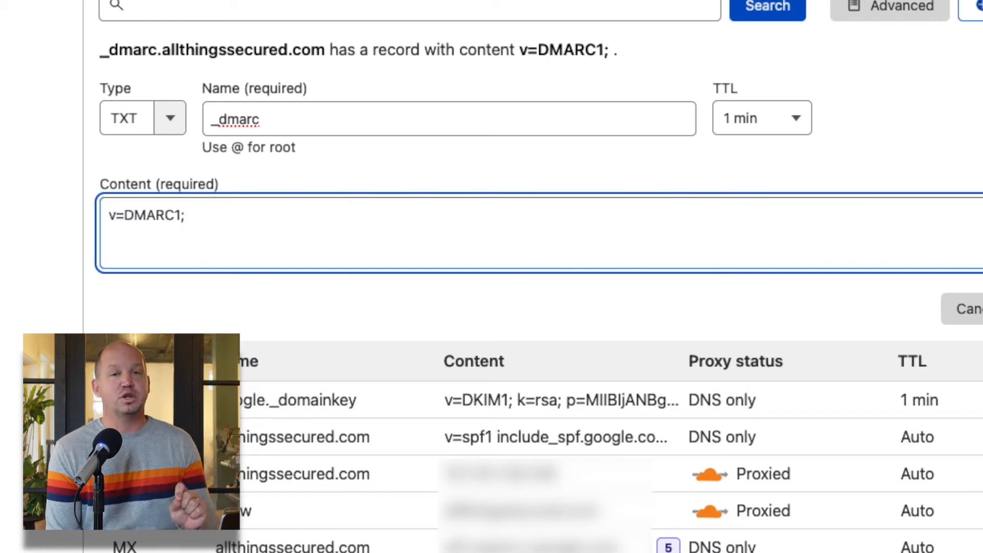
{"action": "type", "text": "p="}
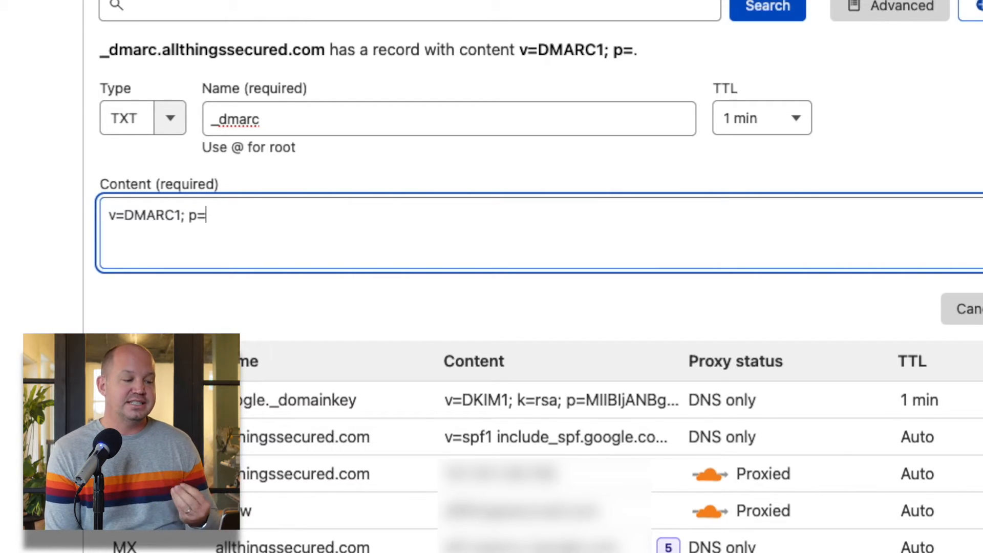
{"action": "type", "text": "reje"}
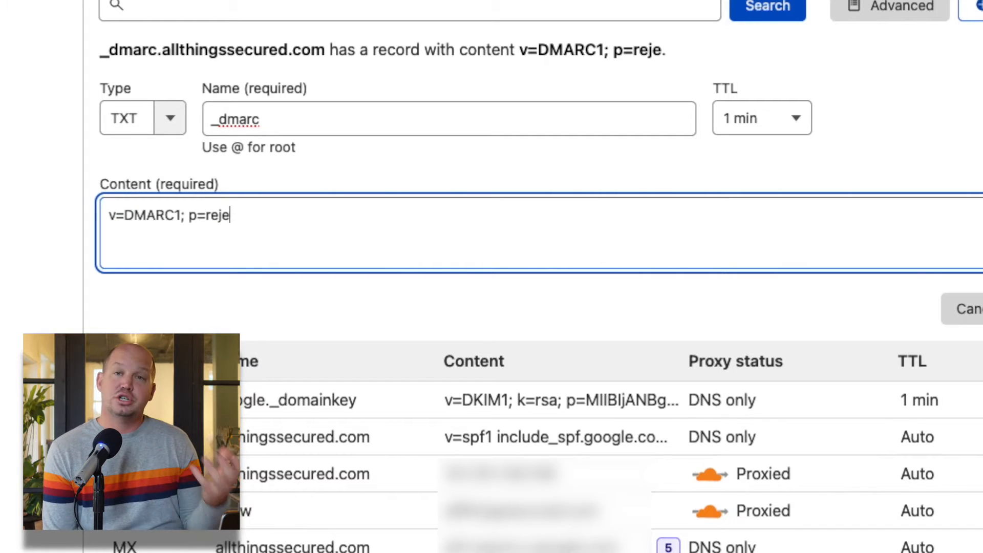
{"action": "type", "text": "quarantine"}
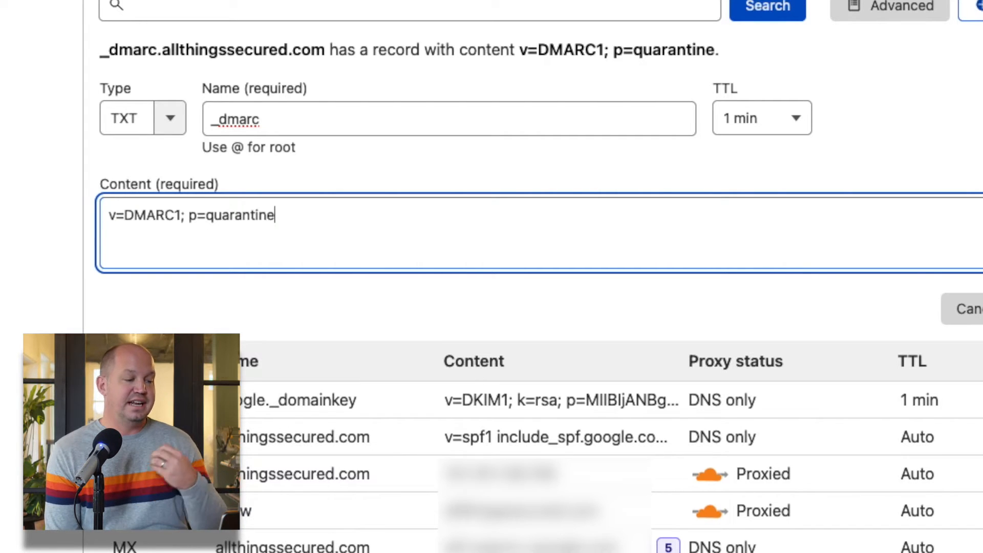
{"action": "key", "text": "backspace"}
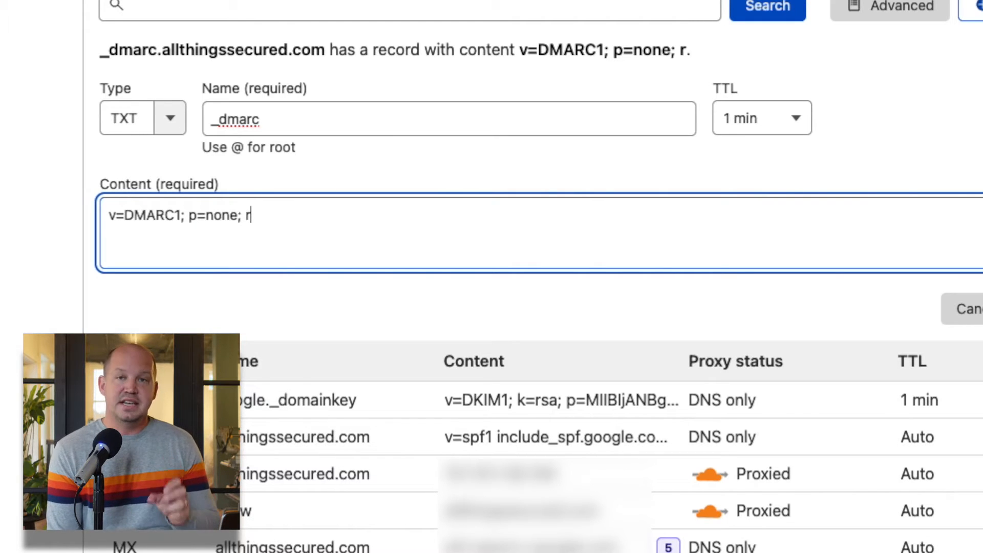
{"action": "type", "text": "ua=m"}
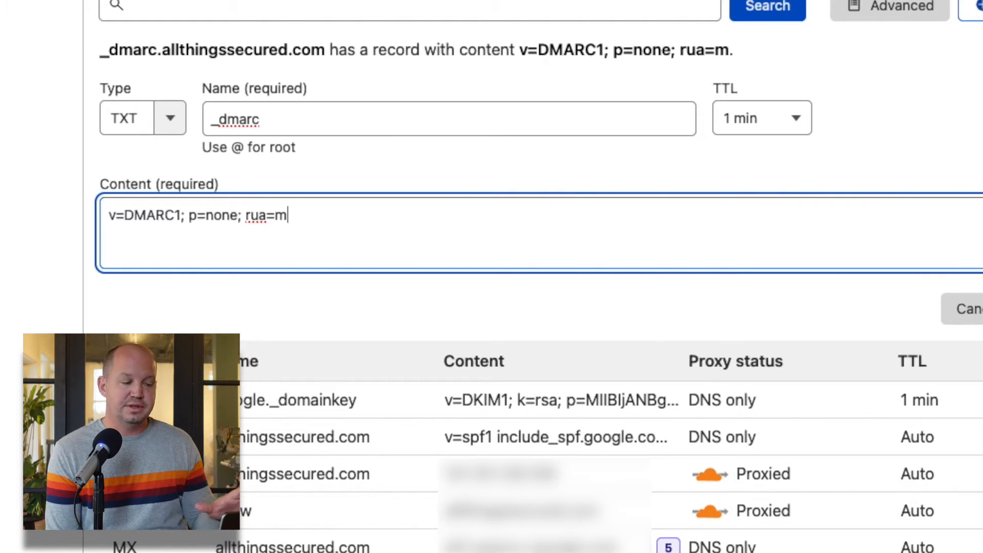
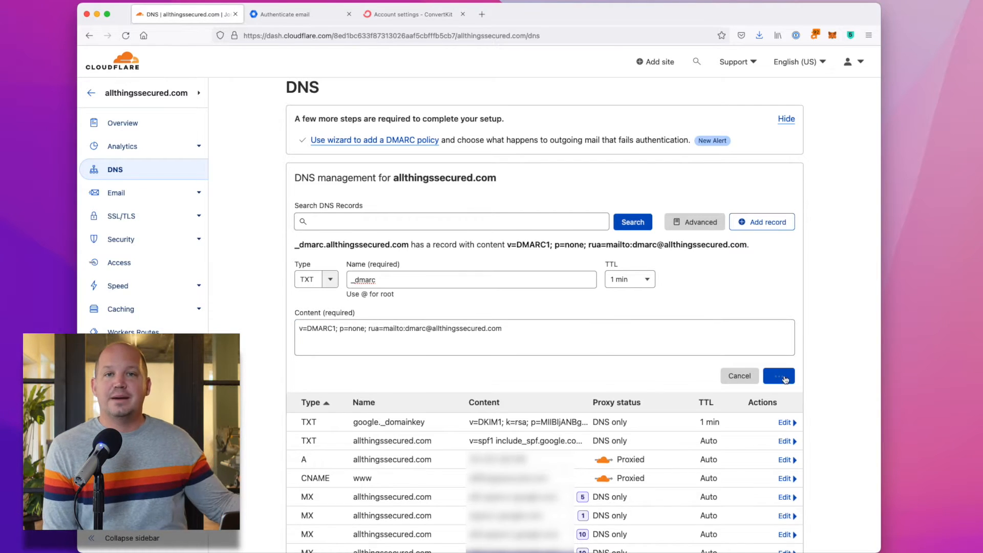
Save the _dmarc record and copy ConvertKit's ckespa.allthingssecured.com CNAME host.
{"action": "left_click", "coordinate": [414, 13]}
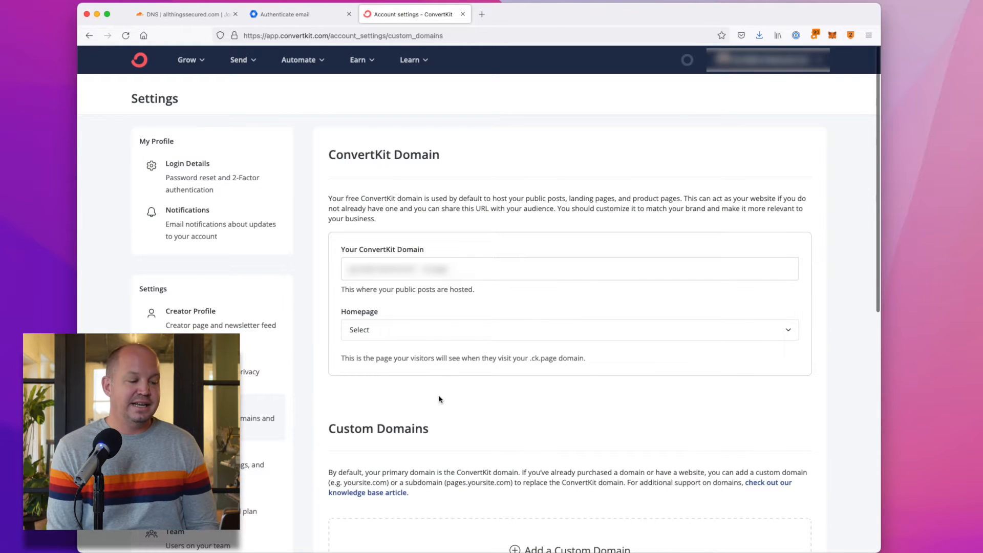
{"action": "scroll", "scroll_direction": "down", "scroll_amount": 3}
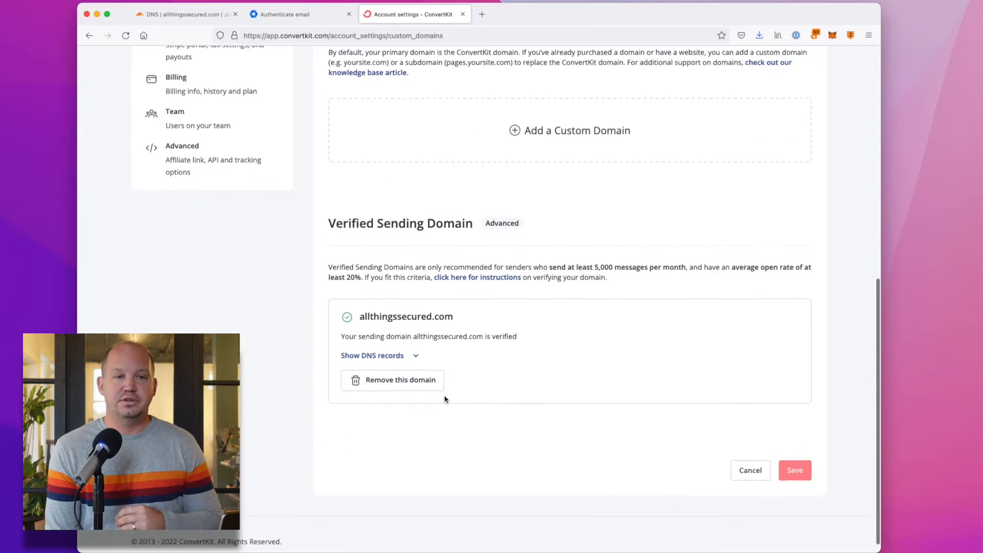
{"action": "left_click", "coordinate": [372, 355]}
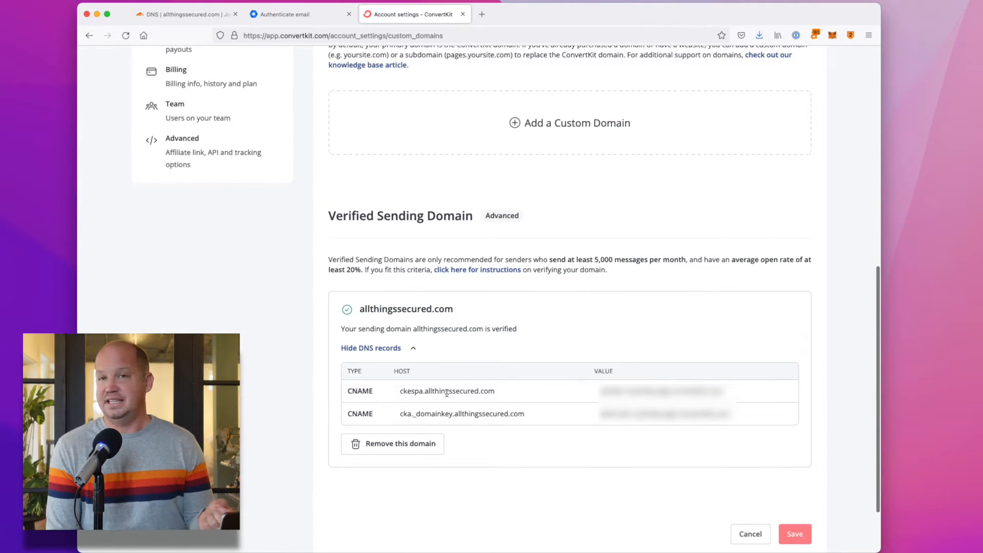
{"action": "double_click", "coordinate": [447, 391]}
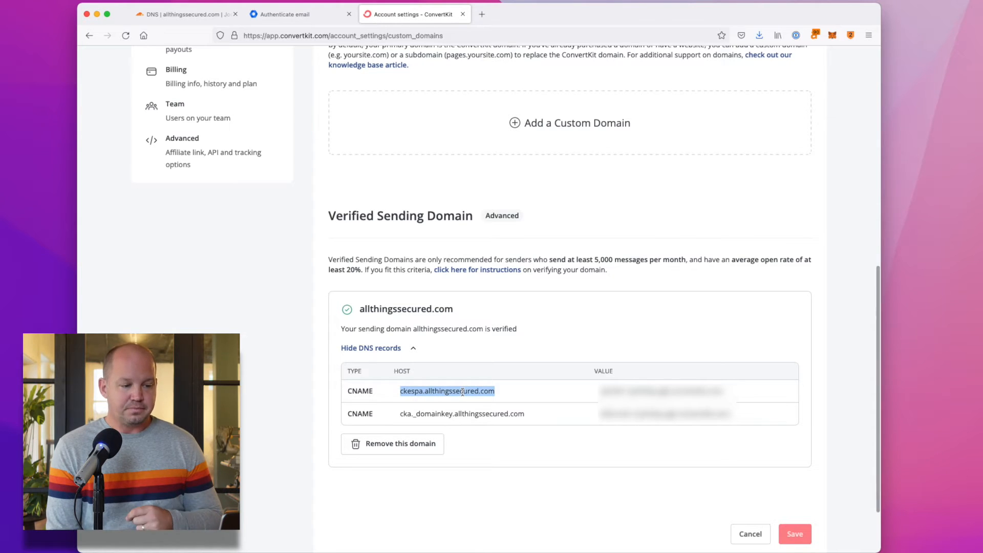
{"action": "left_click", "coordinate": [182, 13]}
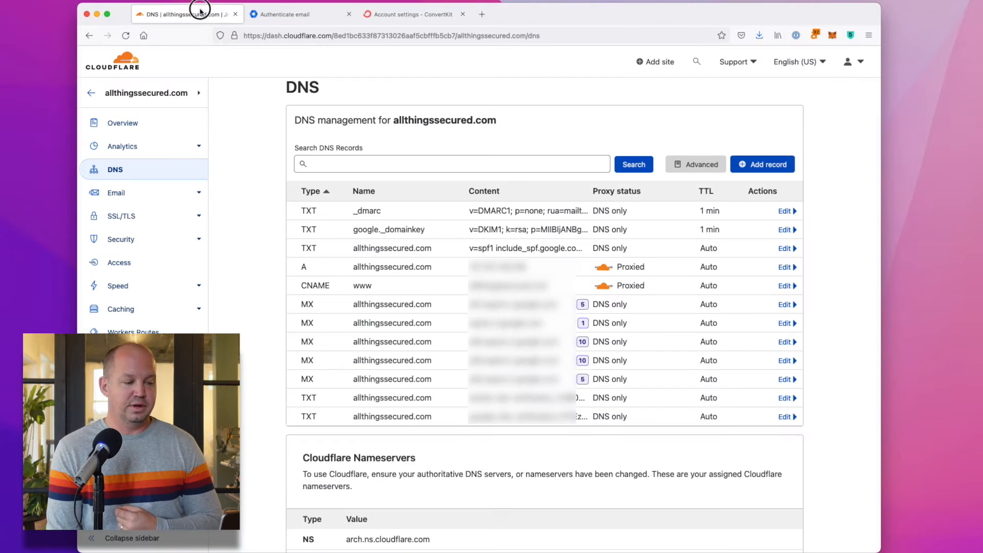
Add the DNS-only ckespa CNAME record from ConvertKit.
{"action": "left_click", "coordinate": [762, 164]}
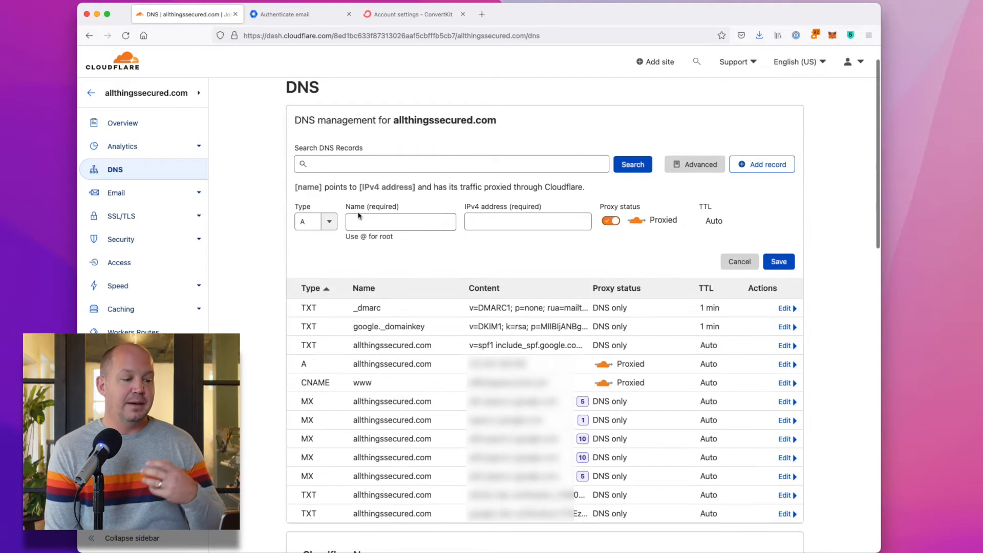
{"action": "left_click", "coordinate": [316, 221]}
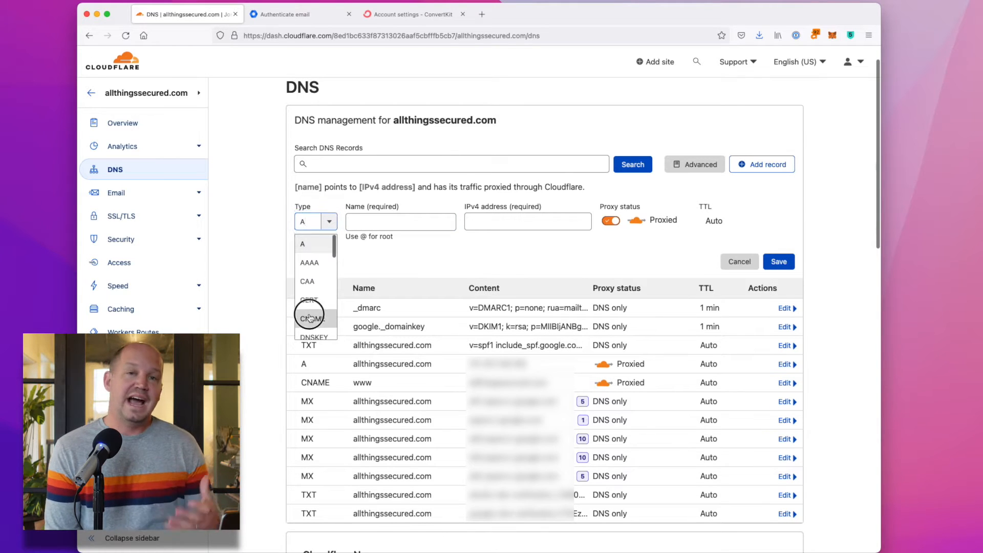
{"action": "left_click", "coordinate": [314, 318]}
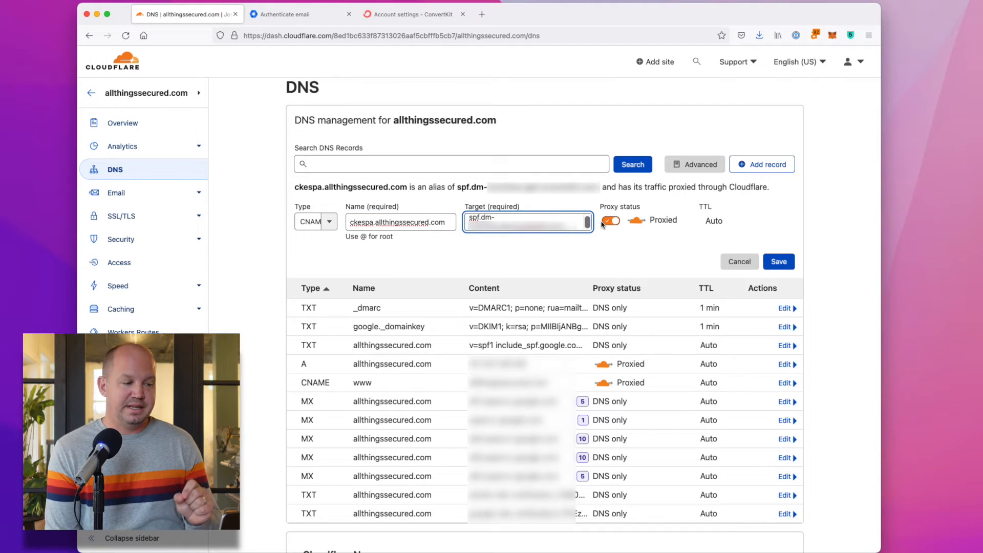
{"action": "left_click", "coordinate": [609, 220]}
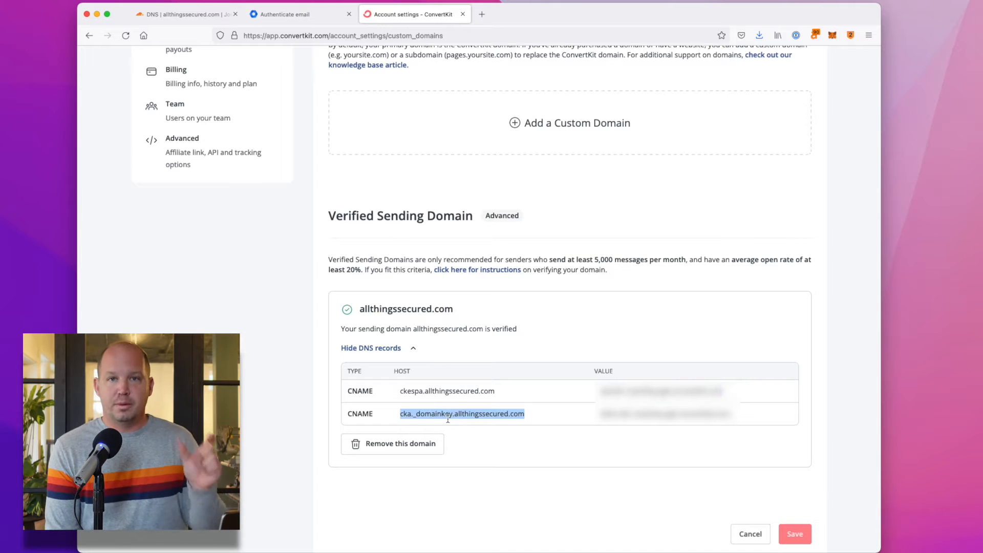
{"action": "left_click", "coordinate": [182, 14]}
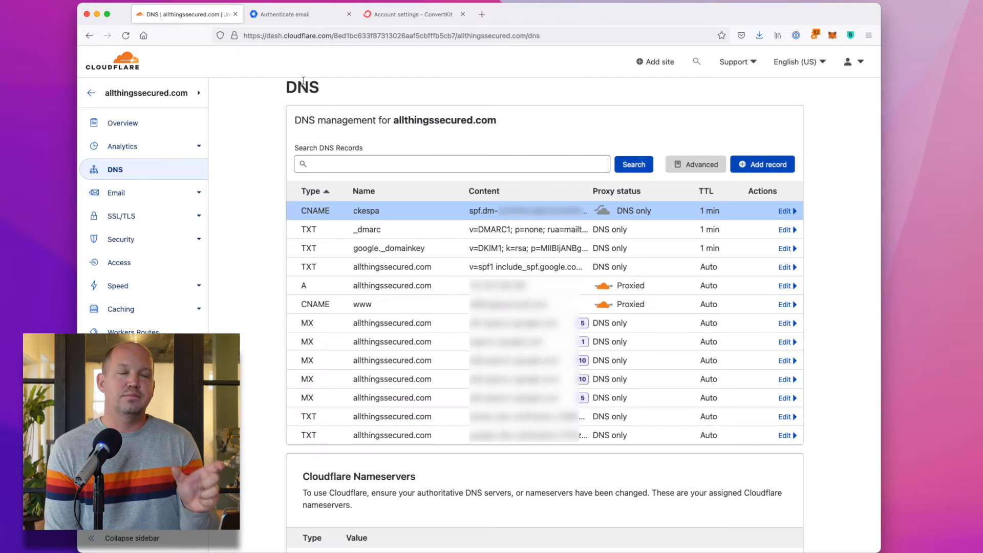
Add a DNS-only cka._domainkey CNAME record with a 1-minute TTL.
{"action": "left_click", "coordinate": [762, 163]}
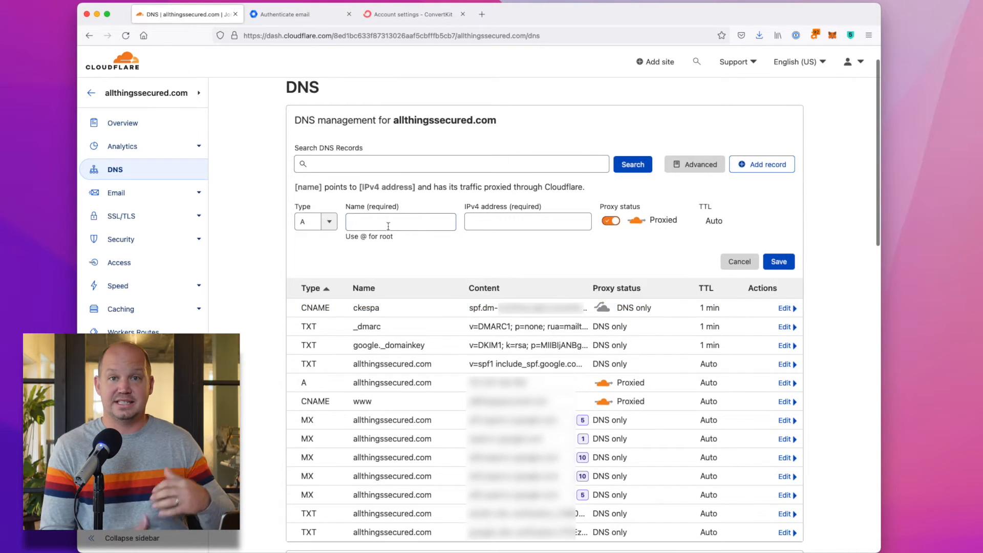
{"action": "left_click", "coordinate": [315, 221]}
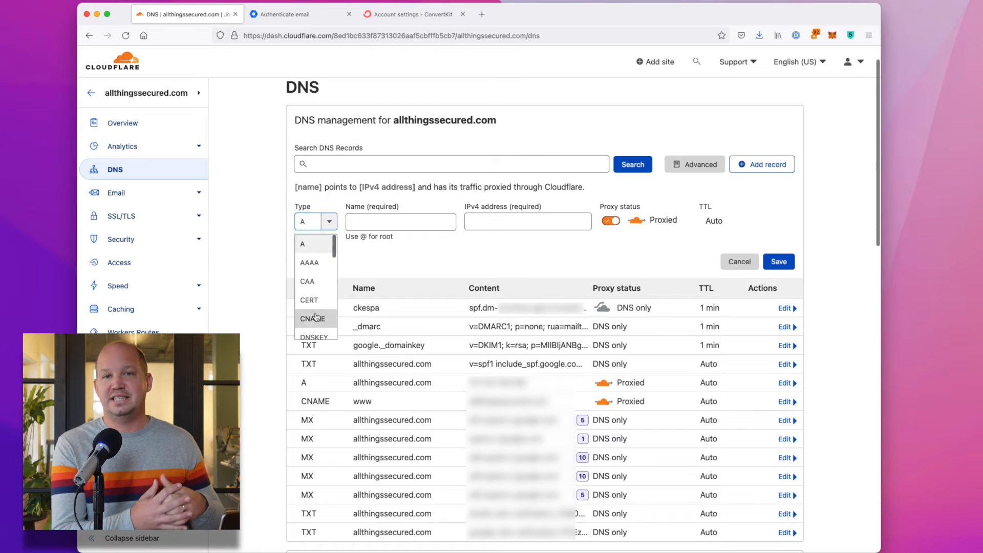
{"action": "left_click", "coordinate": [312, 318]}
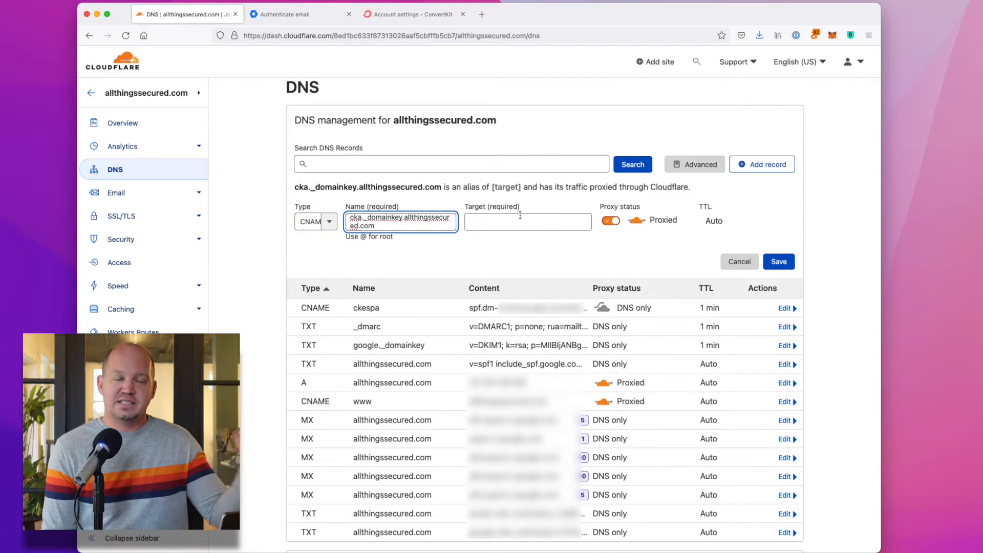
{"action": "left_click", "coordinate": [610, 220]}
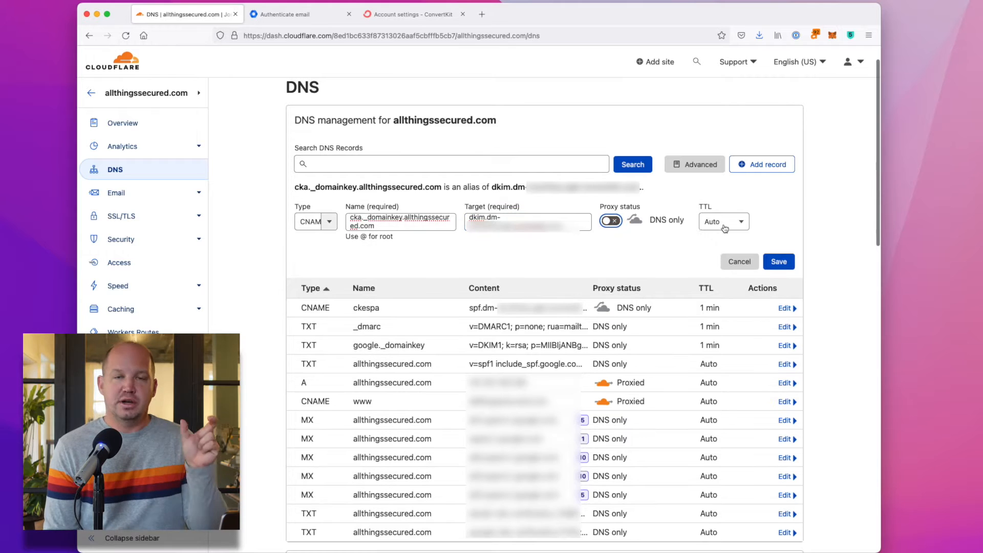
{"action": "left_click", "coordinate": [724, 221]}
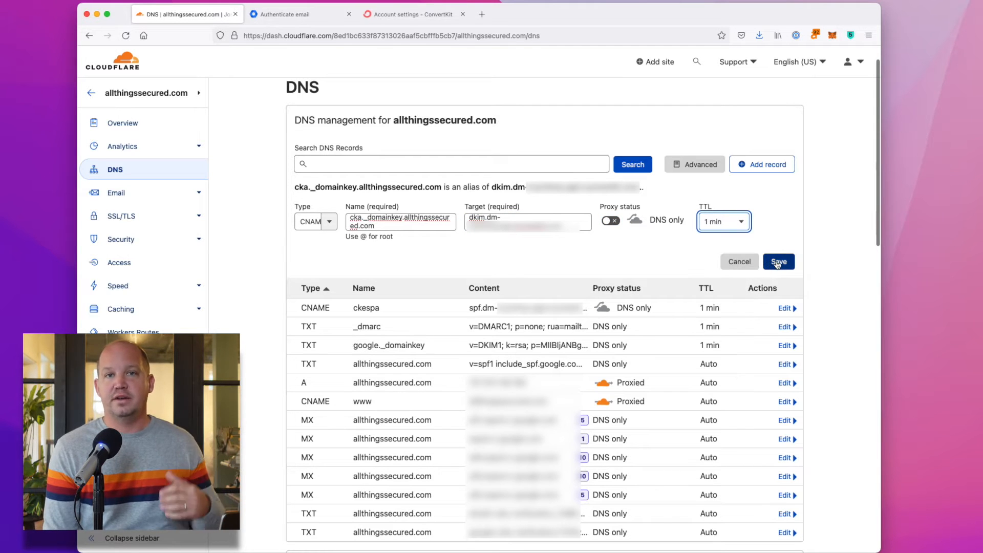
{"action": "left_click", "coordinate": [779, 262]}
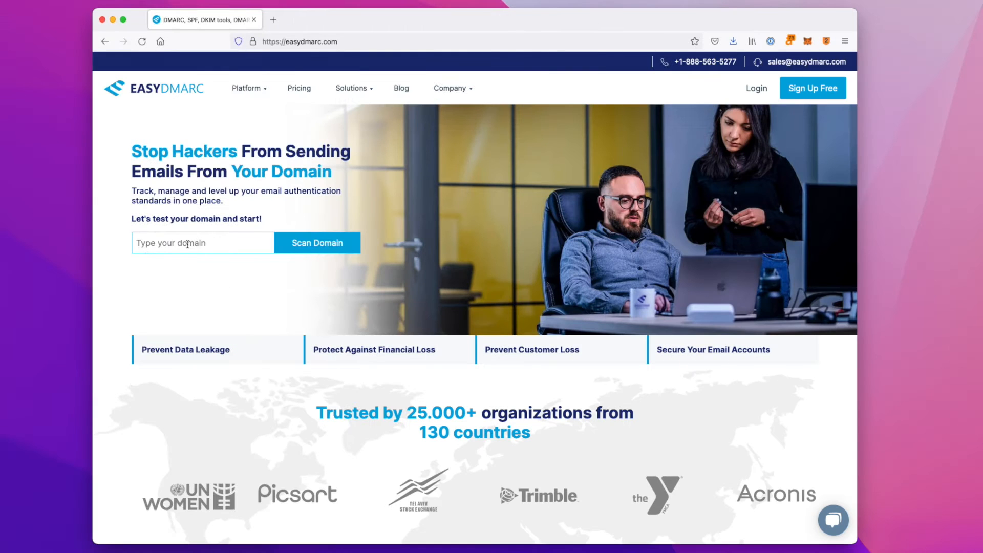
Scan allthingssecured.com from EasyDMARC's homepage and scroll through the 4/10 results.
{"action": "type", "text": "allthing"}
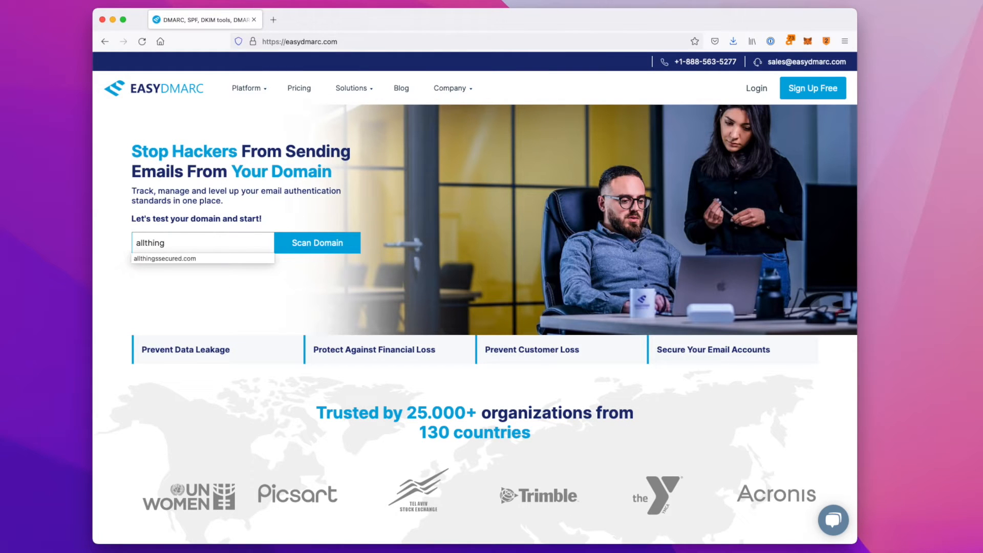
{"action": "left_click", "coordinate": [164, 258]}
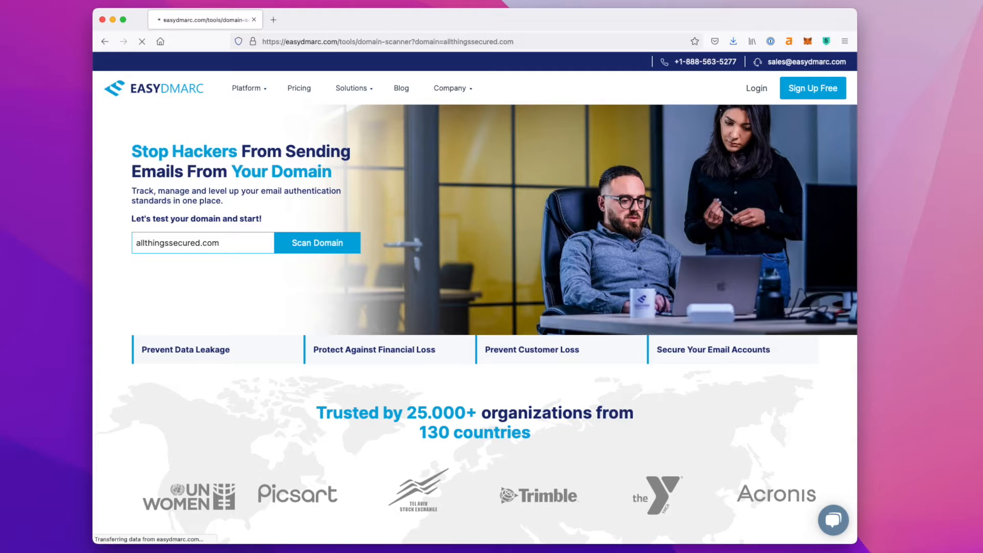
{"action": "left_click", "coordinate": [316, 243]}
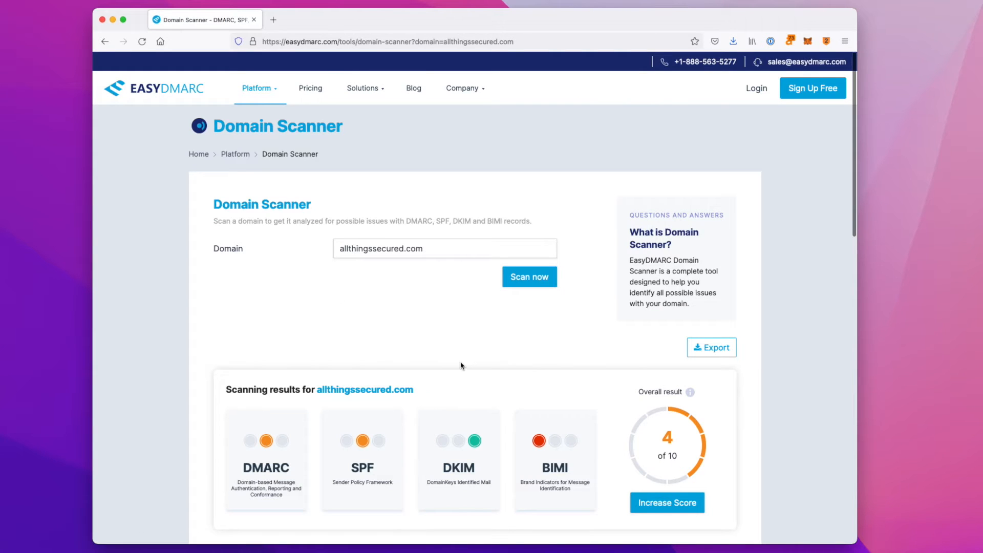
{"action": "scroll", "scroll_direction": "down", "scroll_amount": 3}
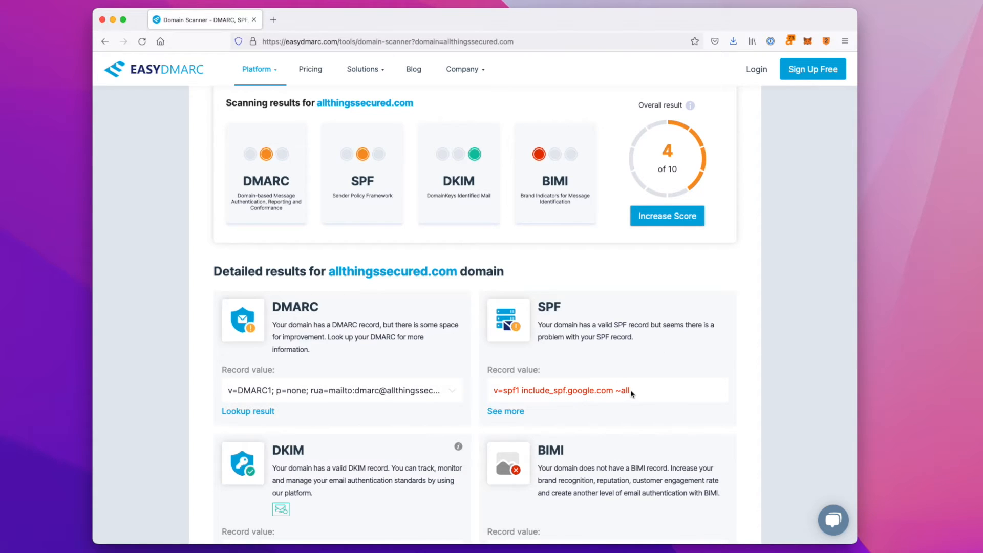
{"action": "scroll", "scroll_direction": "down", "scroll_amount": 3}
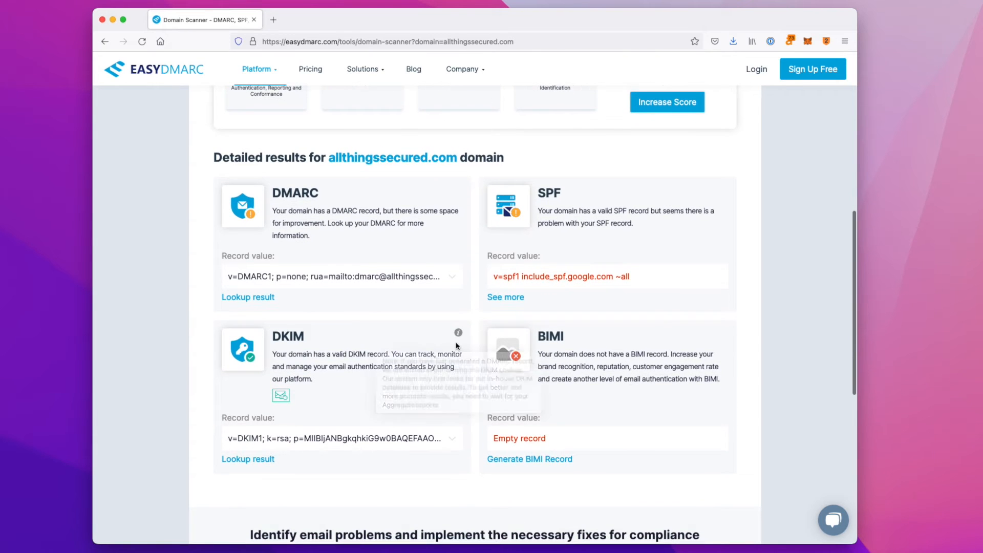
{"action": "mouse_move", "coordinate": [558, 445]}
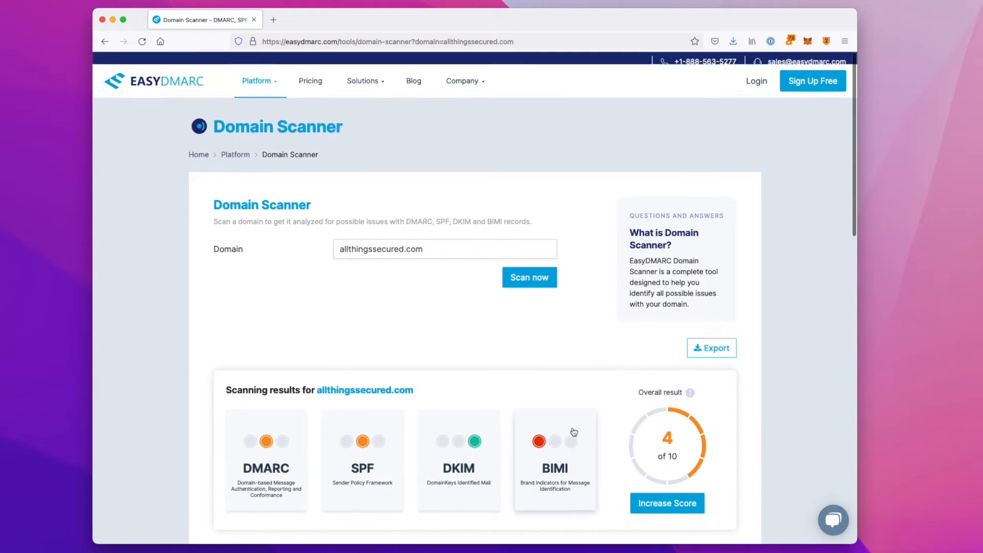
{"action": "scroll", "scroll_direction": "down", "scroll_amount": 3}
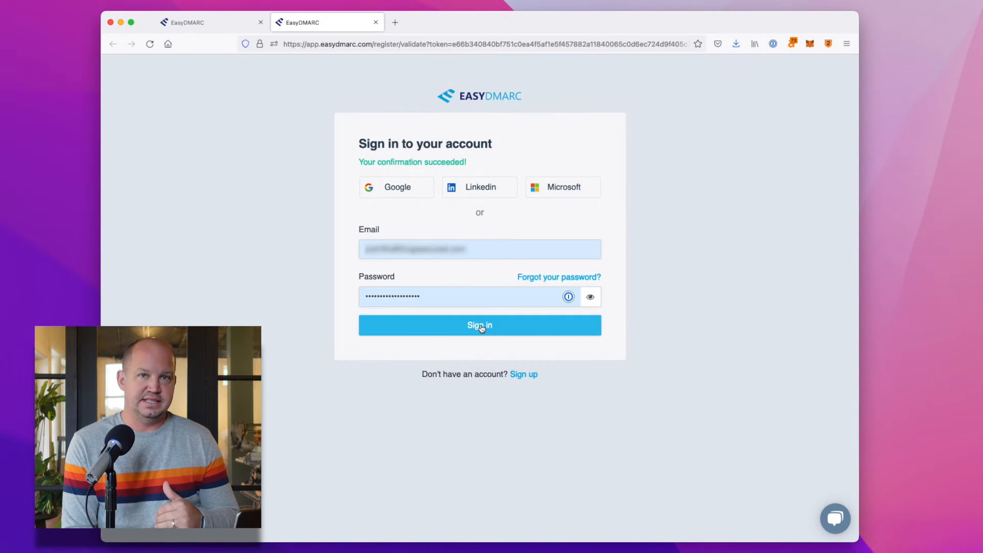
Sign in and add allthingssecured.com under List your domains.
{"action": "left_click", "coordinate": [479, 325]}
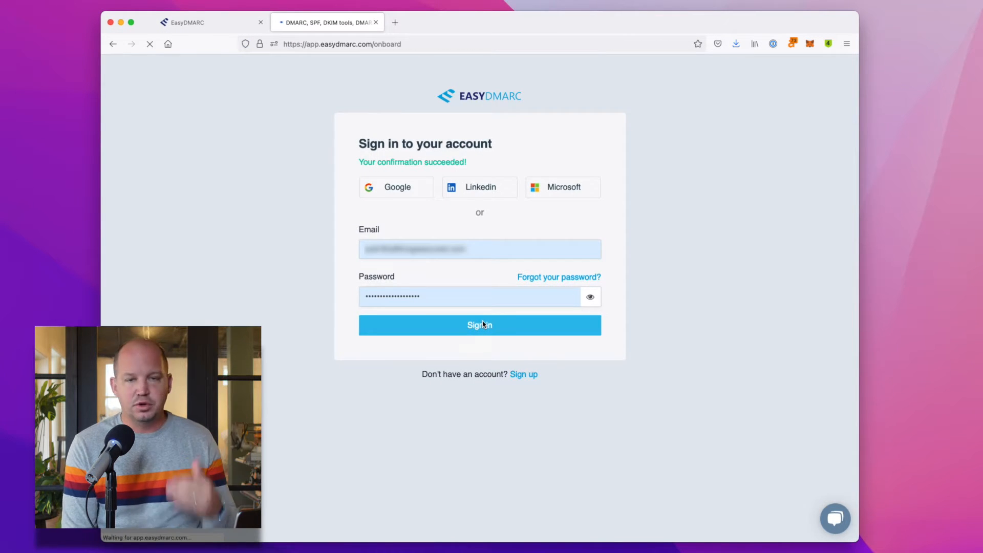
{"action": "left_click", "coordinate": [479, 325]}
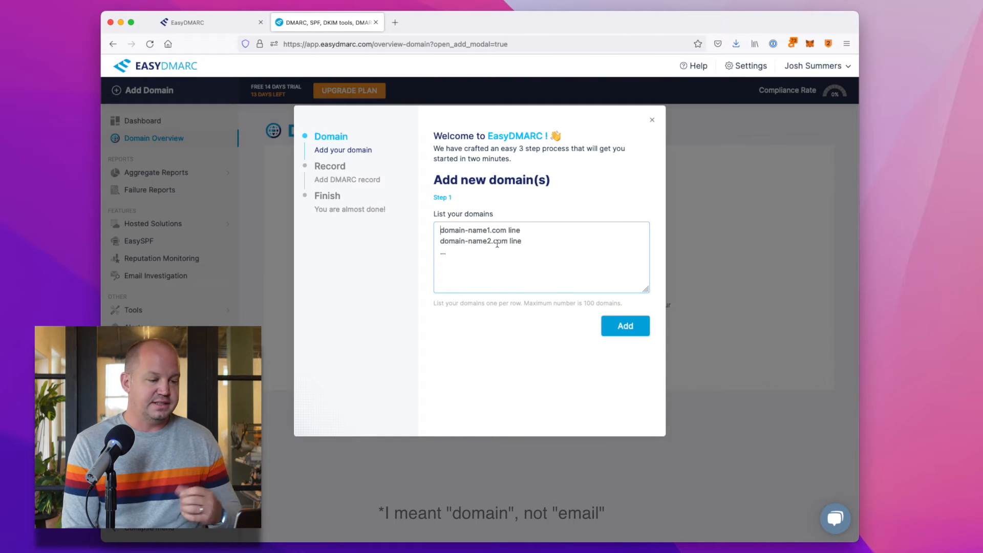
{"action": "type", "text": "allthingssecured.com"}
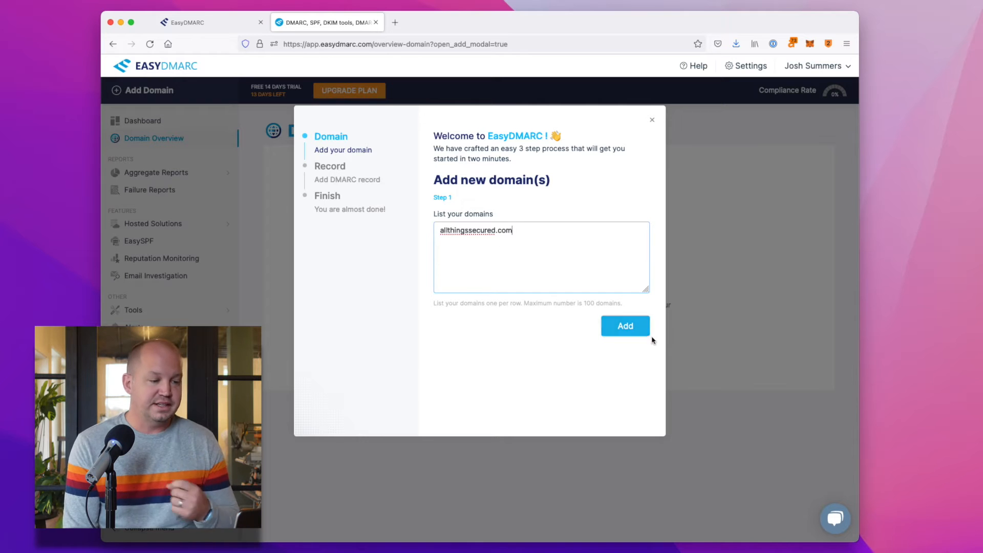
{"action": "left_click", "coordinate": [625, 326]}
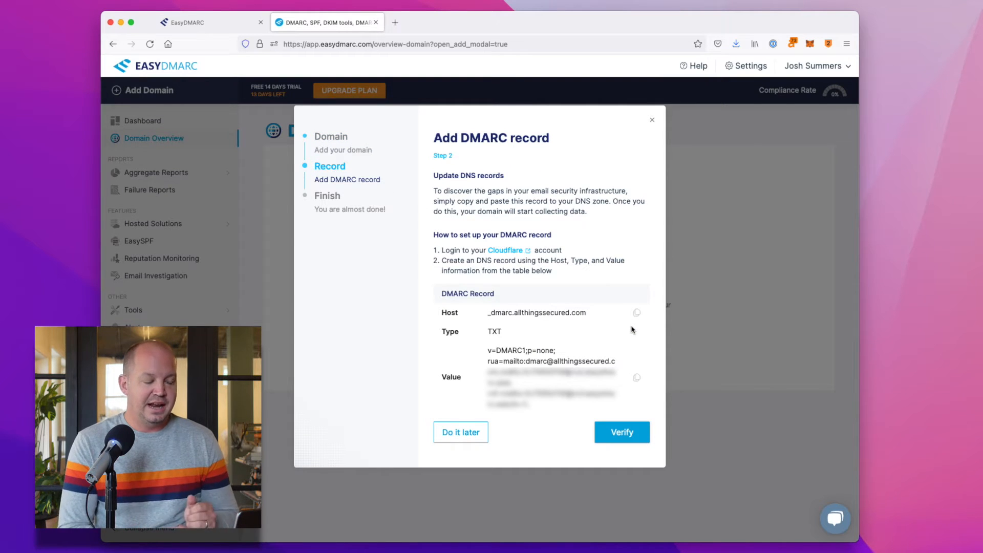
{"action": "mouse_move", "coordinate": [602, 230]}
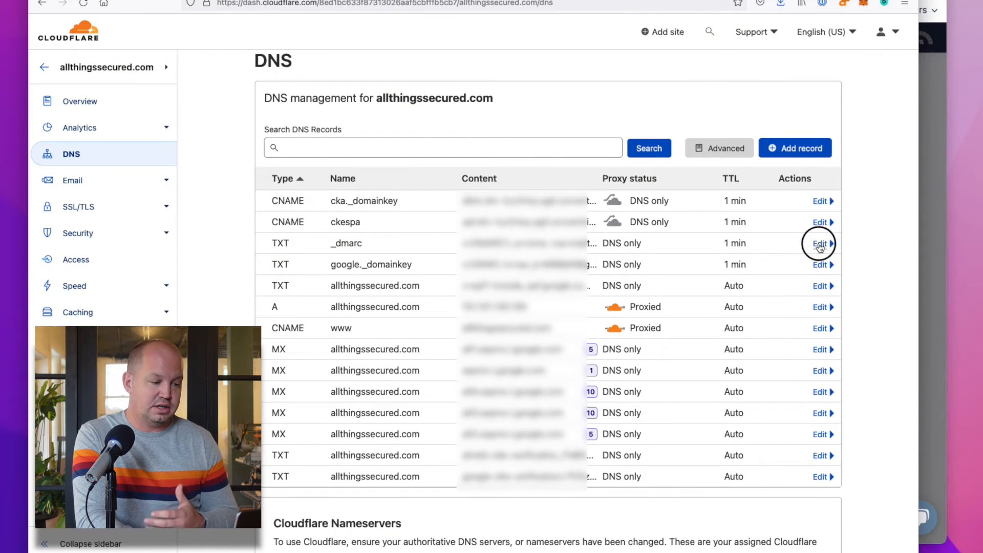
Replace the _dmarc TXT record's content with EasyDMARC's DMARC value and save.
{"action": "left_click", "coordinate": [819, 243]}
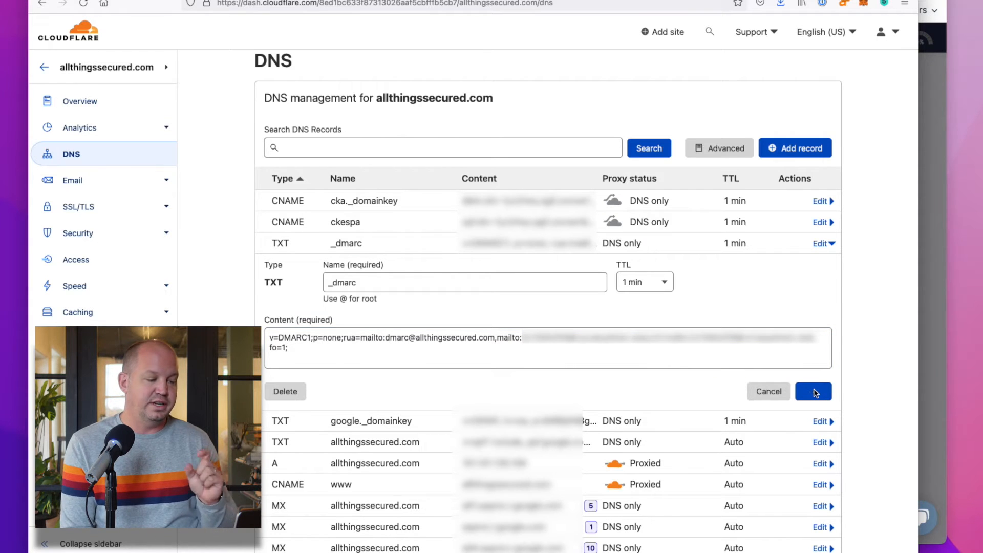
{"action": "left_click", "coordinate": [813, 391]}
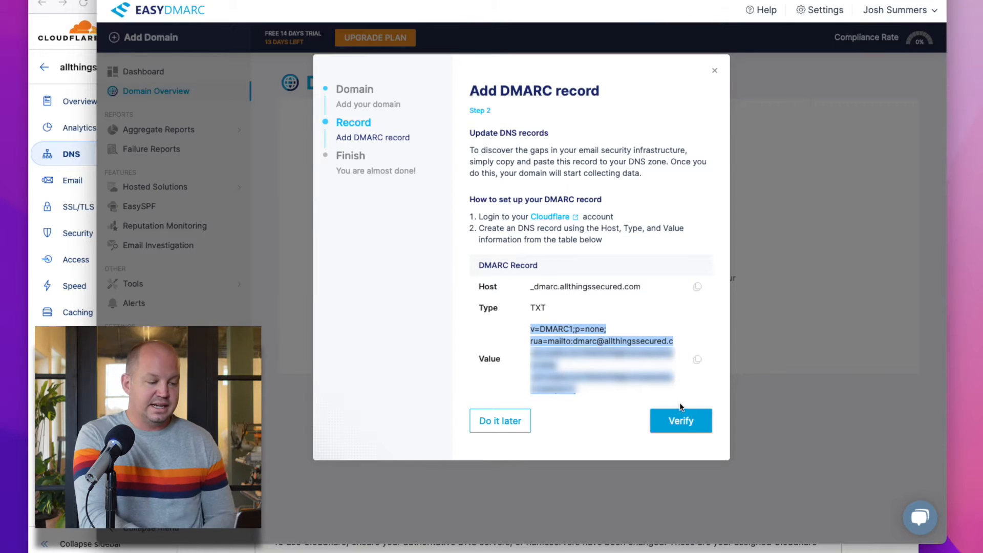
{"action": "mouse_move", "coordinate": [681, 430]}
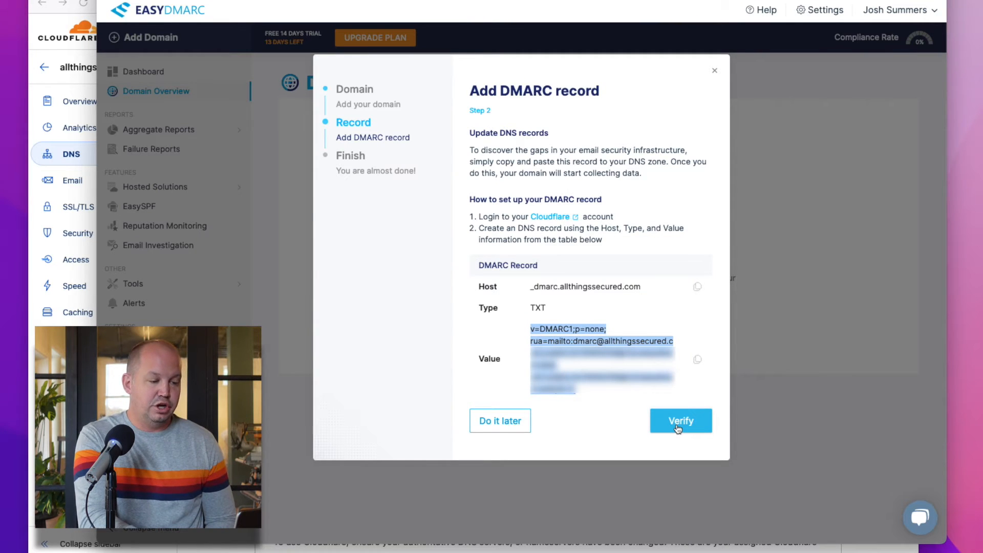
Verify the published DMARC record and start the DMARC Journey.
{"action": "left_click", "coordinate": [681, 421]}
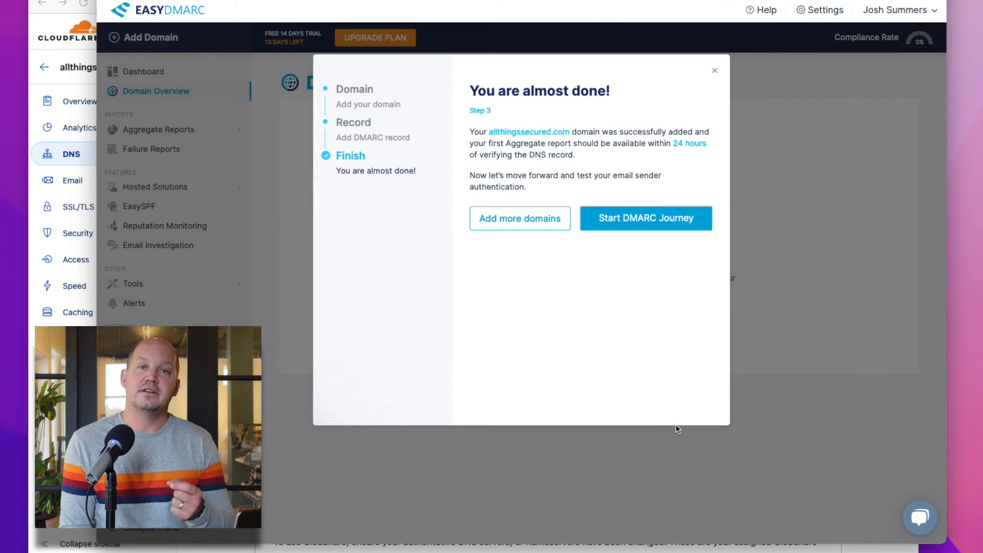
{"action": "mouse_move", "coordinate": [617, 260]}
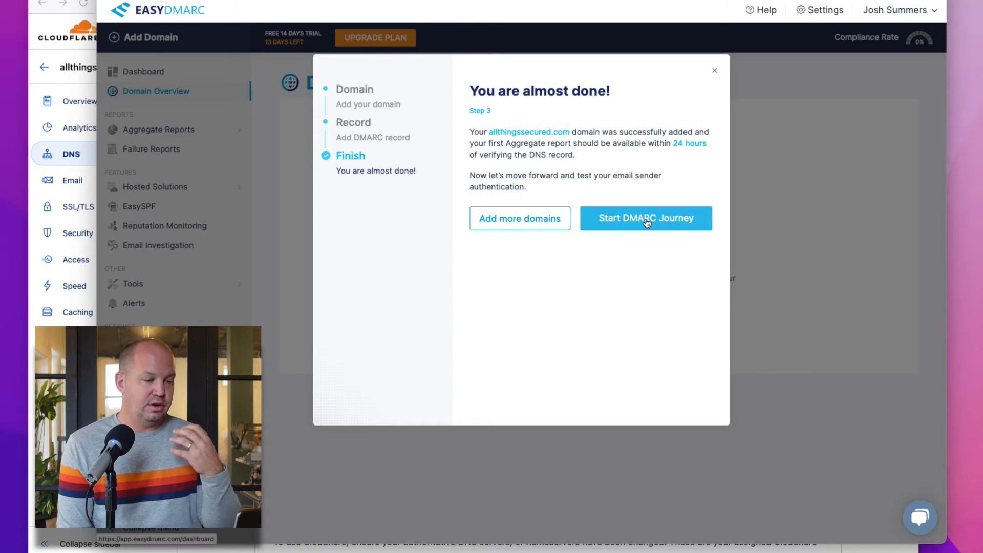
{"action": "left_click", "coordinate": [646, 217]}
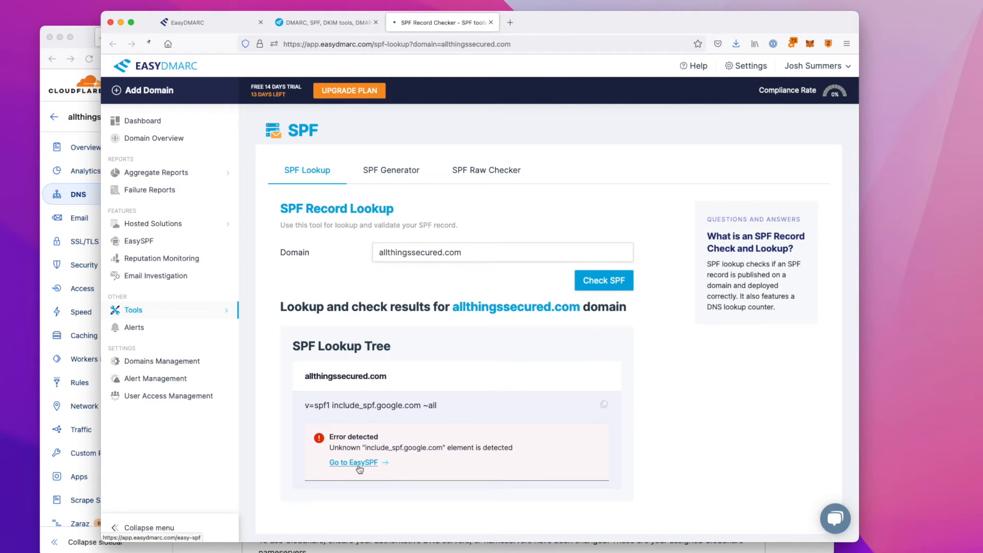
Open EasySPF for allthingssecured.com on the Premium plan and read its not-enabled notice.
{"action": "left_click", "coordinate": [352, 462]}
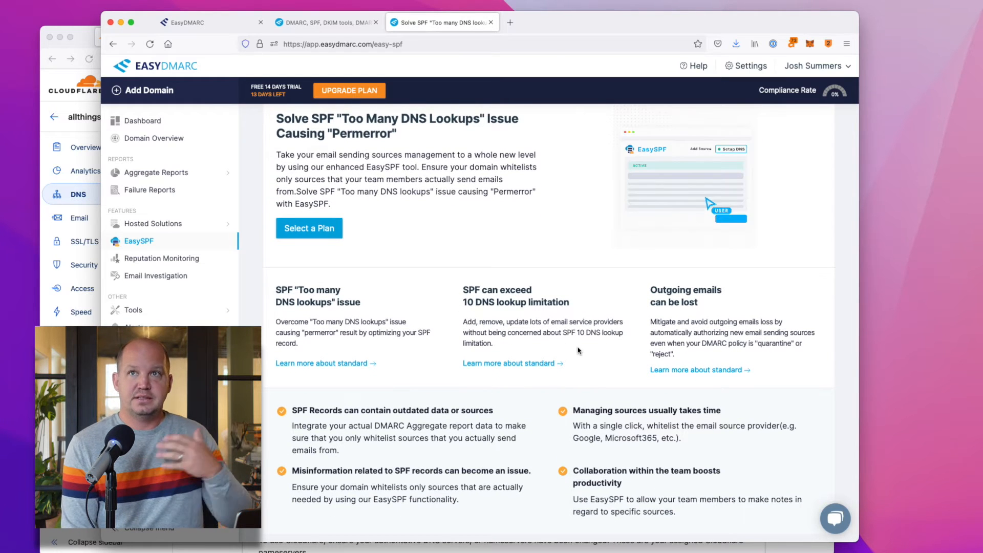
{"action": "left_click", "coordinate": [310, 228]}
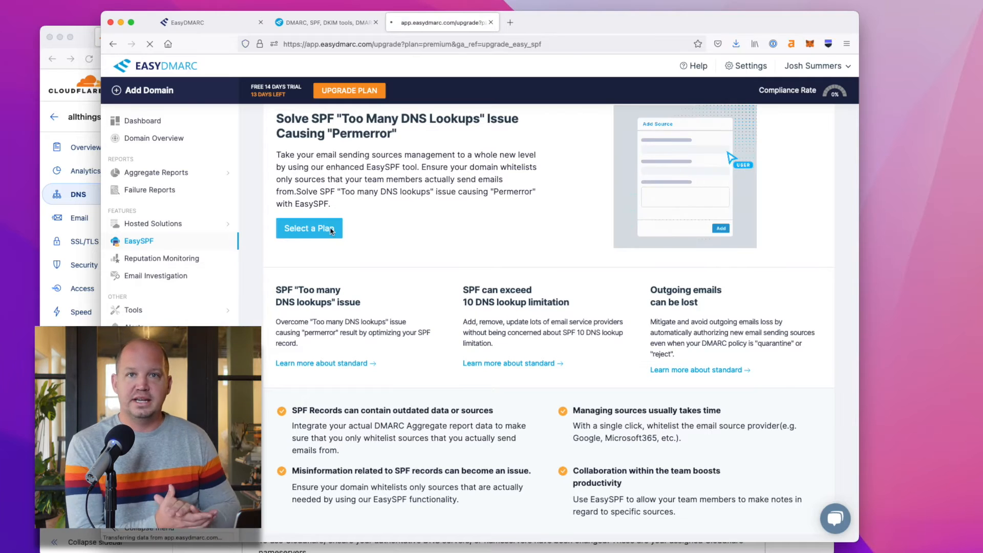
{"action": "left_click", "coordinate": [309, 227]}
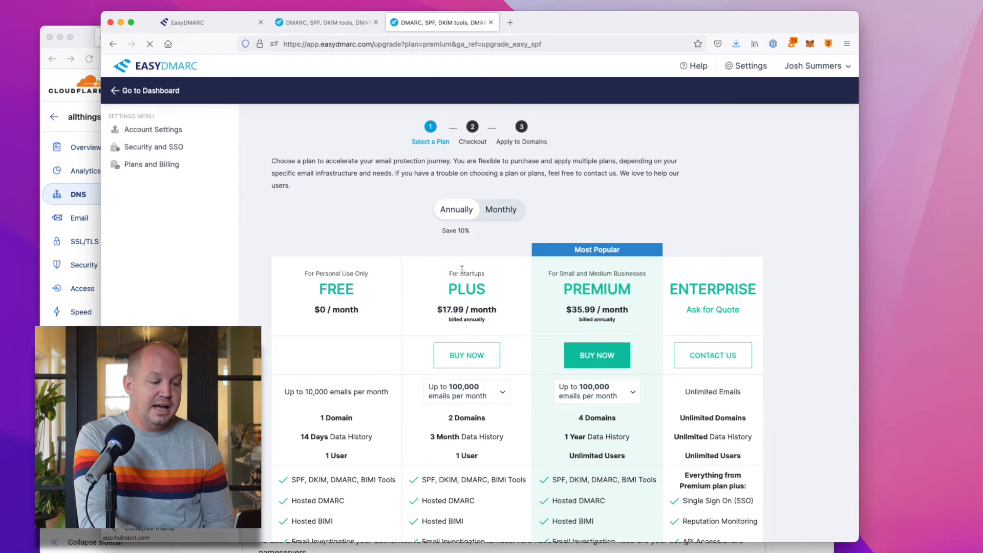
{"action": "scroll", "scroll_direction": "down", "scroll_amount": 3}
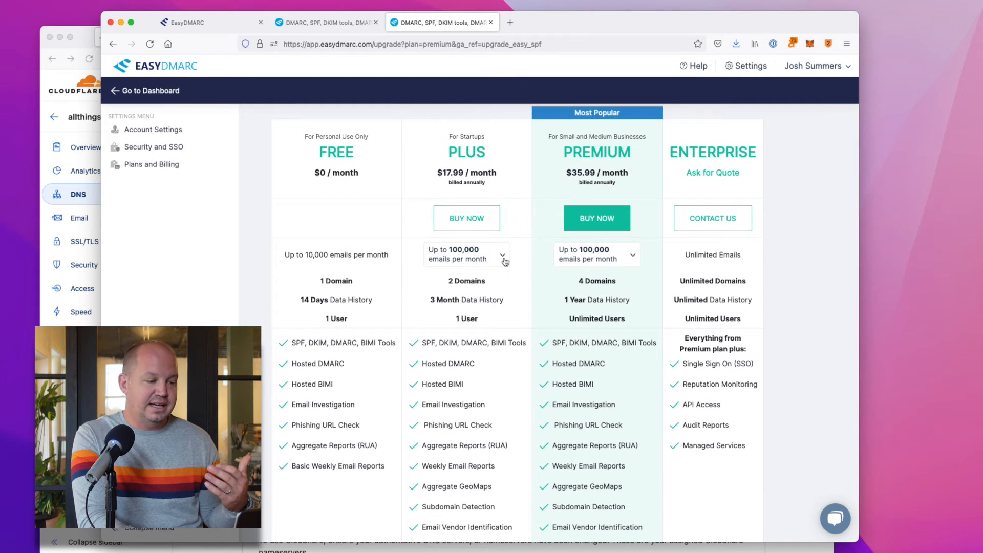
{"action": "scroll", "scroll_direction": "down", "scroll_amount": 3}
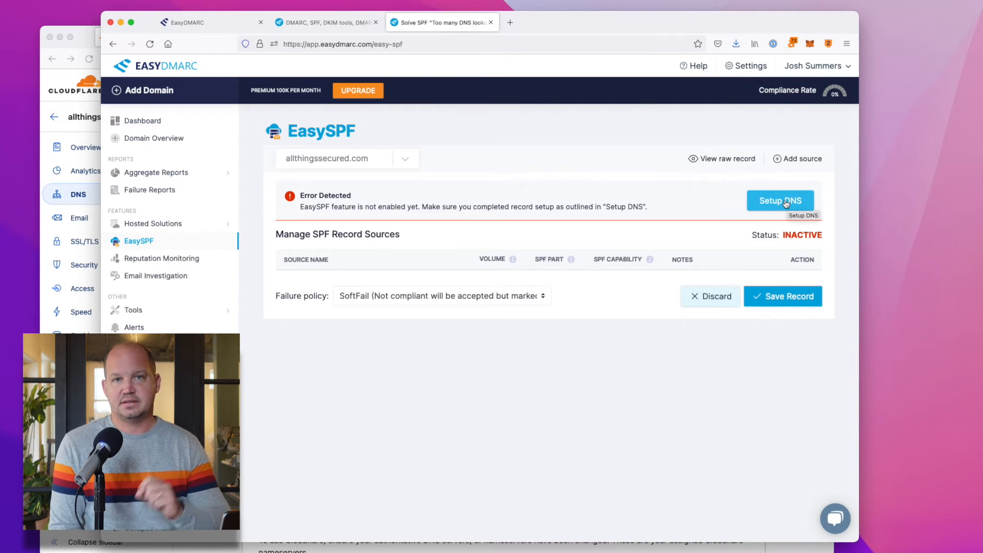
Change the Cloudflare root SPF record to 'v=spf1 include:_spf.allthingssecured.com._d.easydmarc.pro ~all' and verify it.
{"action": "left_click", "coordinate": [780, 201]}
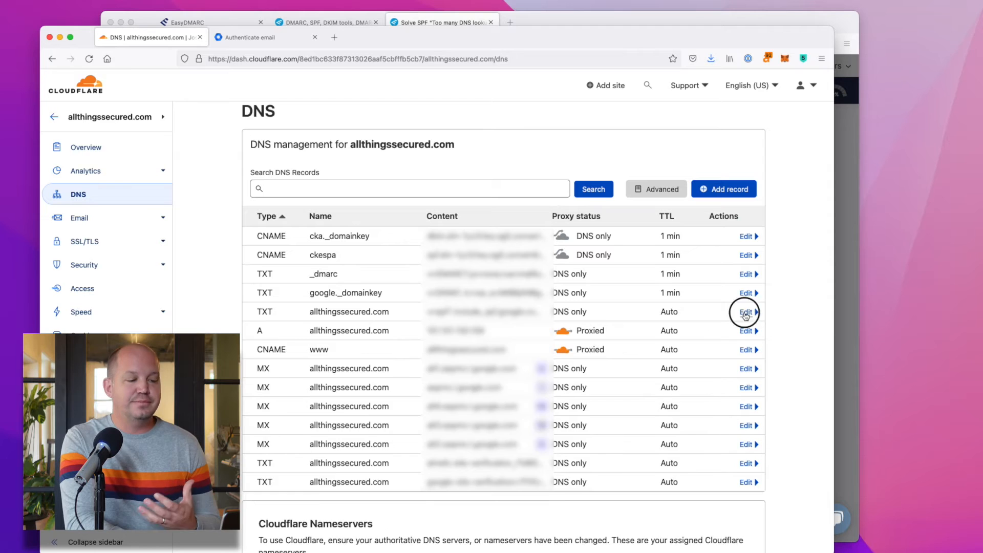
{"action": "left_click", "coordinate": [746, 311]}
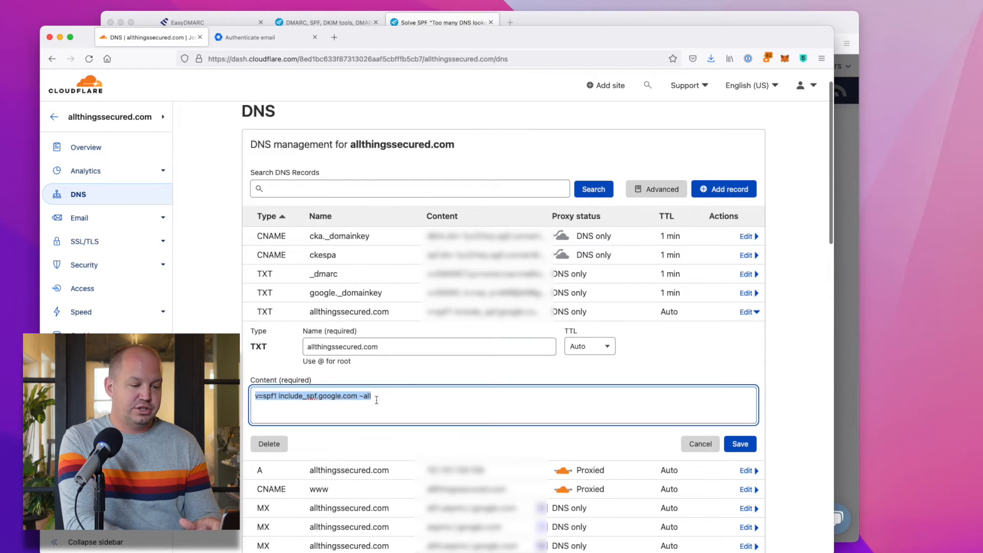
{"action": "type", "text": "v=spf1 include:_spf.allthingssecured.com._d.easydmarc.pro ~all"}
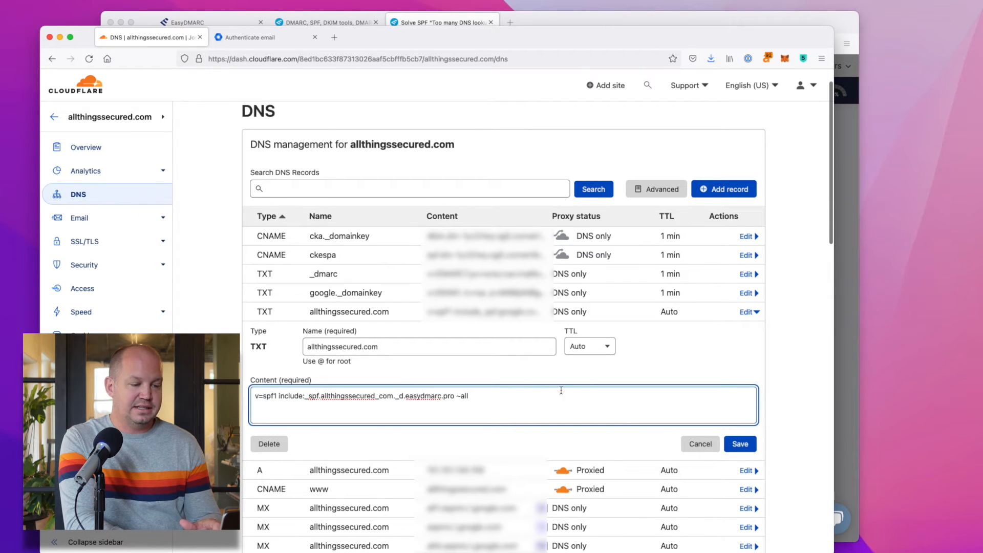
{"action": "left_click", "coordinate": [740, 444]}
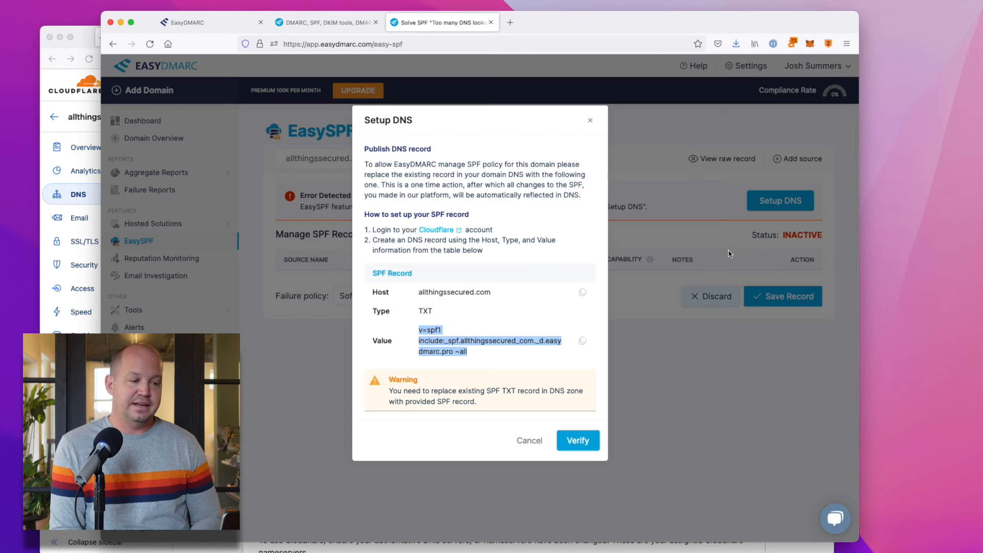
{"action": "left_click", "coordinate": [577, 441]}
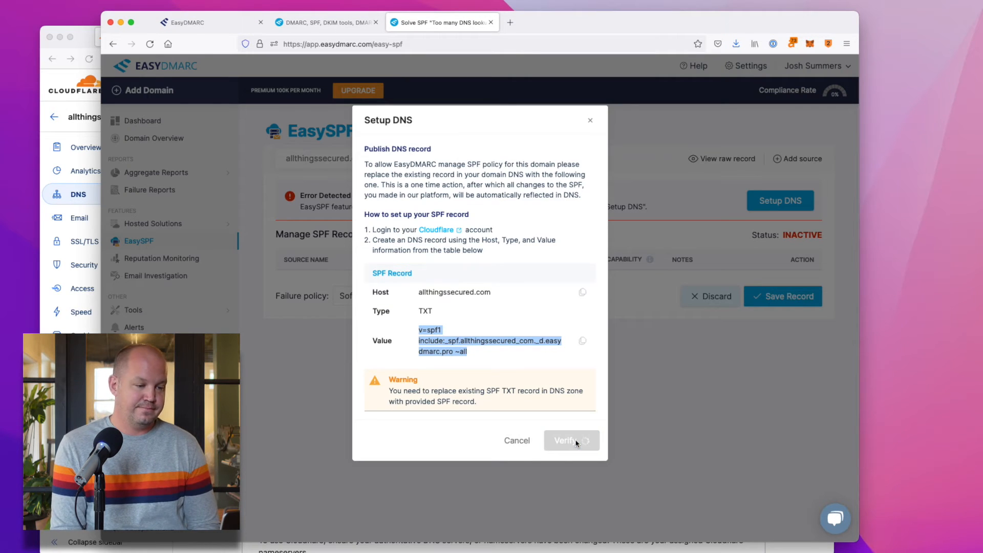
{"action": "left_click", "coordinate": [567, 441]}
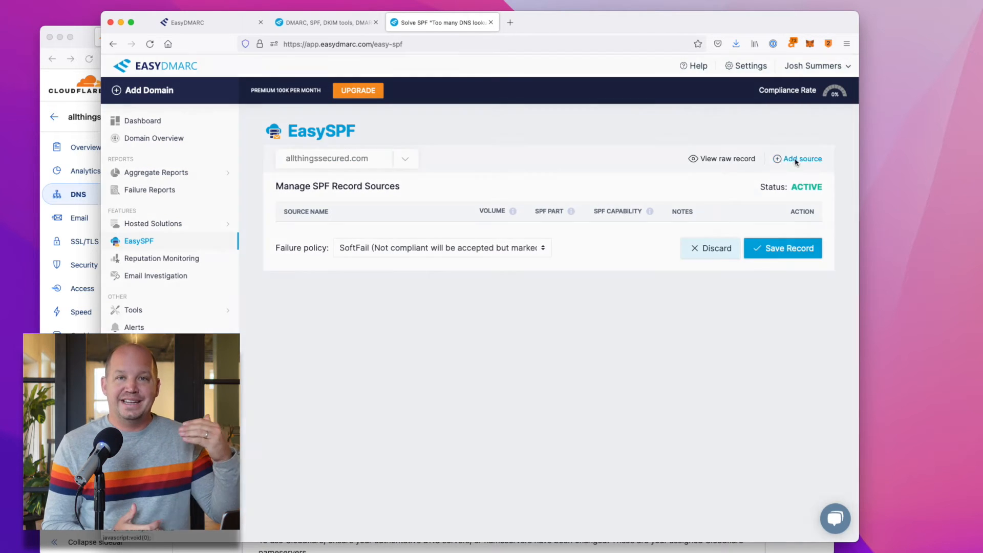
Search for Google and add Google Workspace / Gmail (include:_spf.google.com) as a source.
{"action": "left_click", "coordinate": [802, 159]}
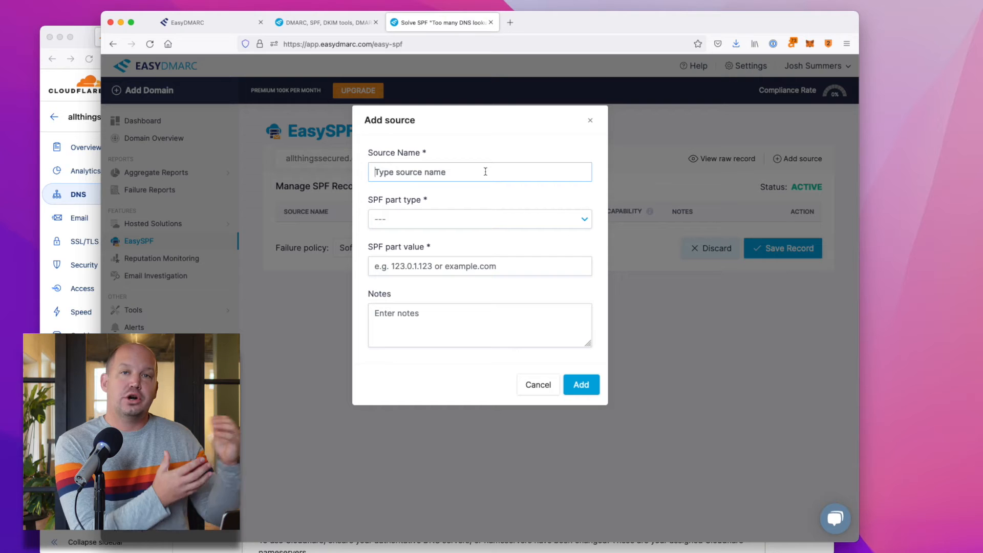
{"action": "type", "text": "Gmail"}
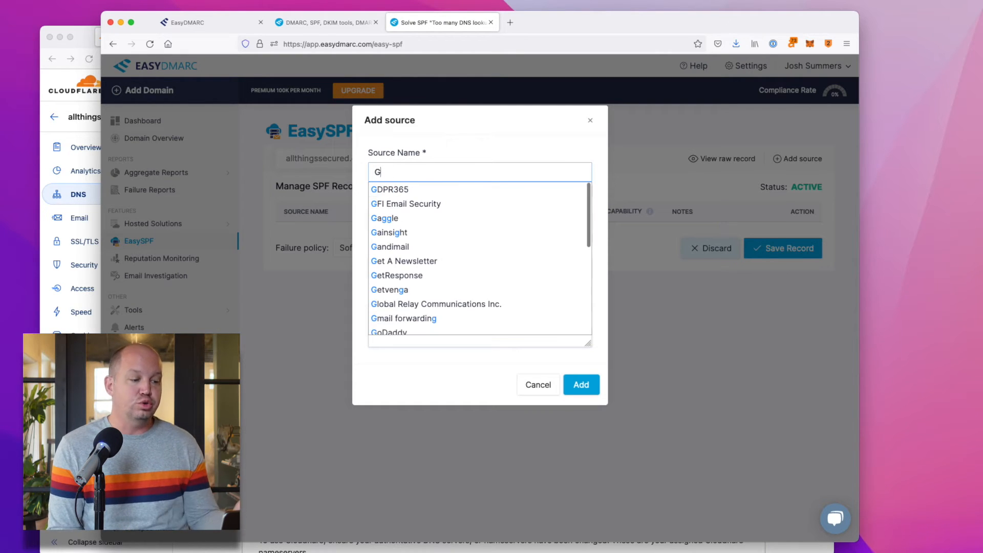
{"action": "type", "text": "oogle"}
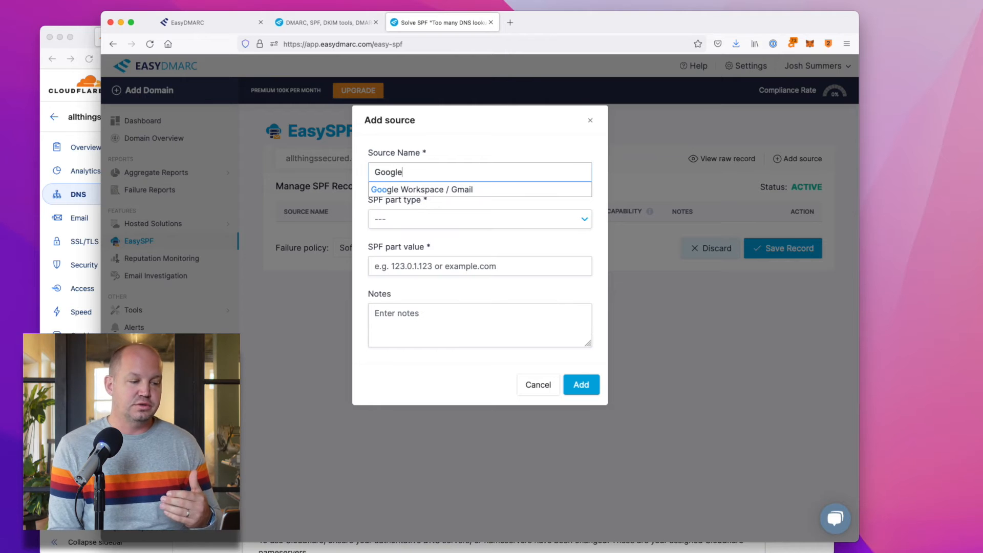
{"action": "left_click", "coordinate": [421, 189]}
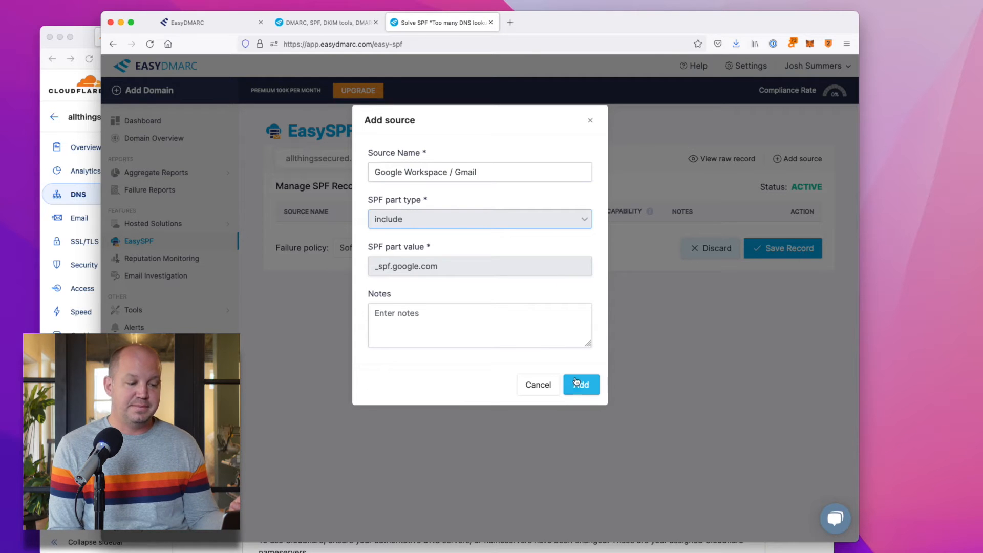
{"action": "left_click", "coordinate": [580, 384]}
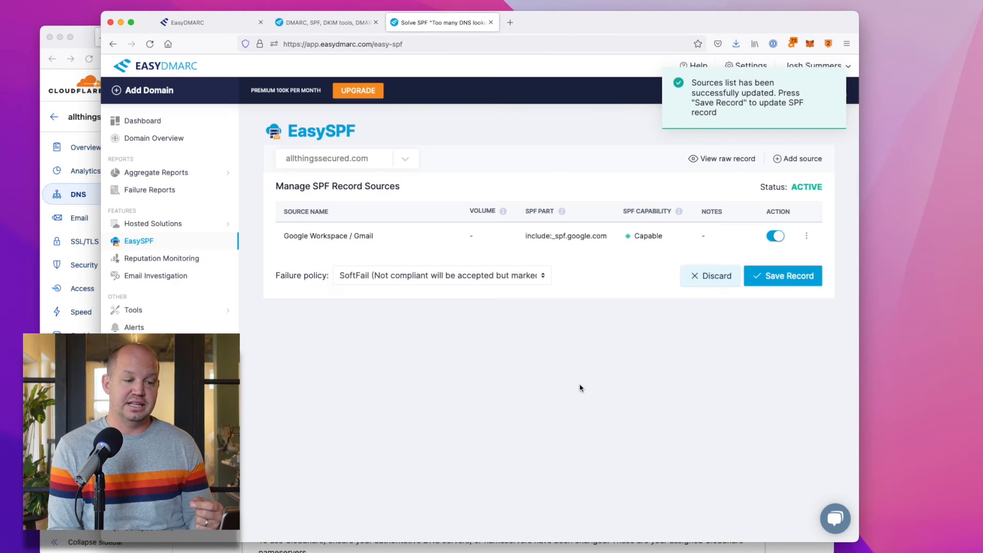
{"action": "left_click", "coordinate": [802, 159]}
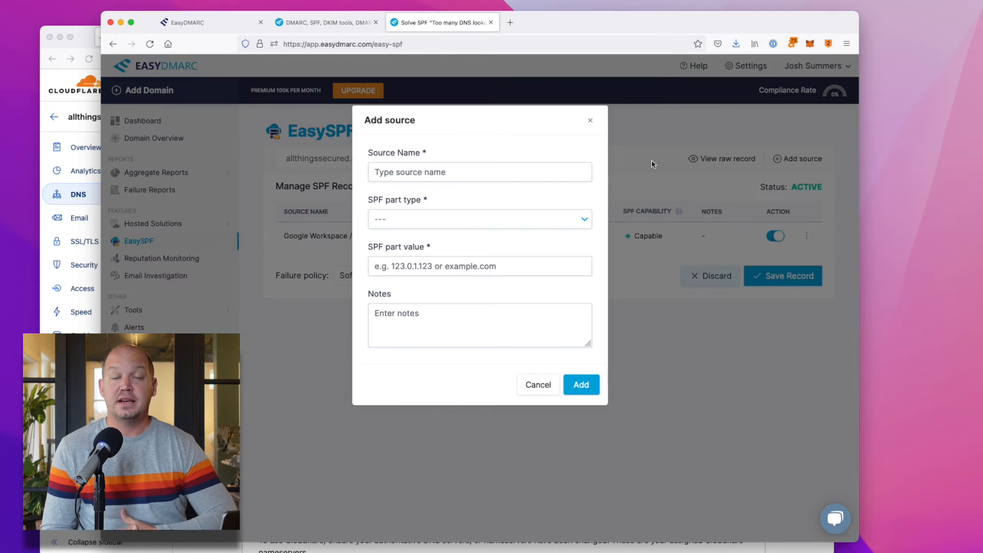
{"action": "left_click", "coordinate": [479, 172]}
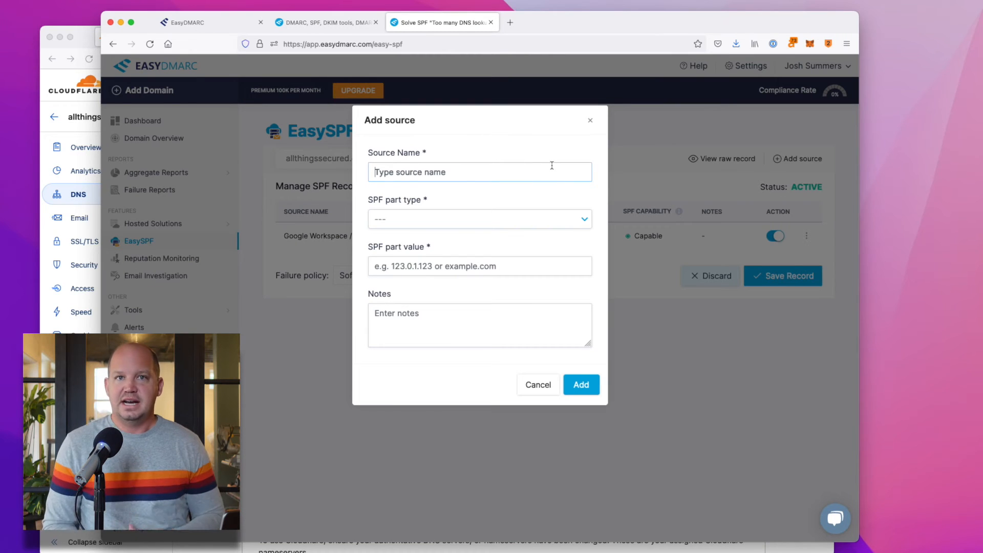
{"action": "type", "text": "salesforce"}
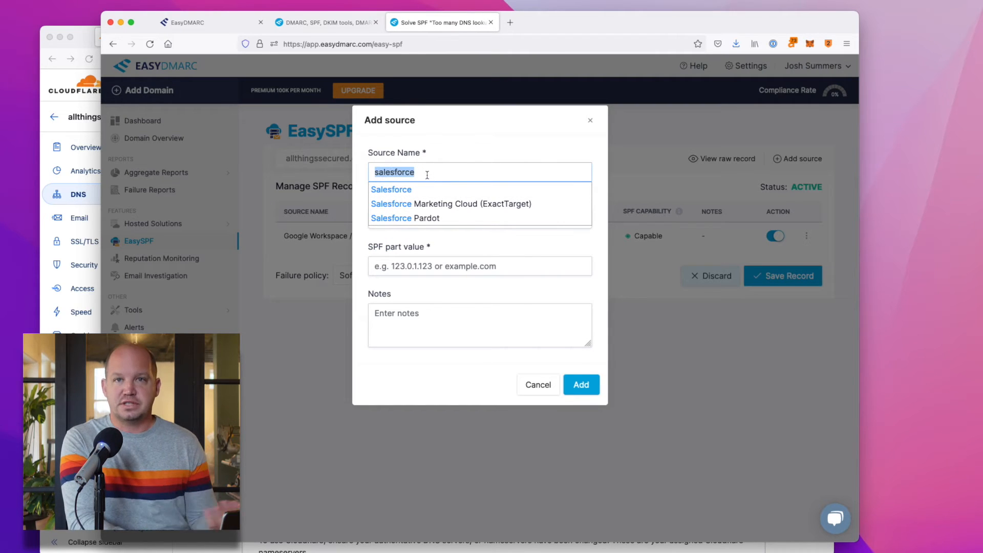
{"action": "type", "text": "microsoft"}
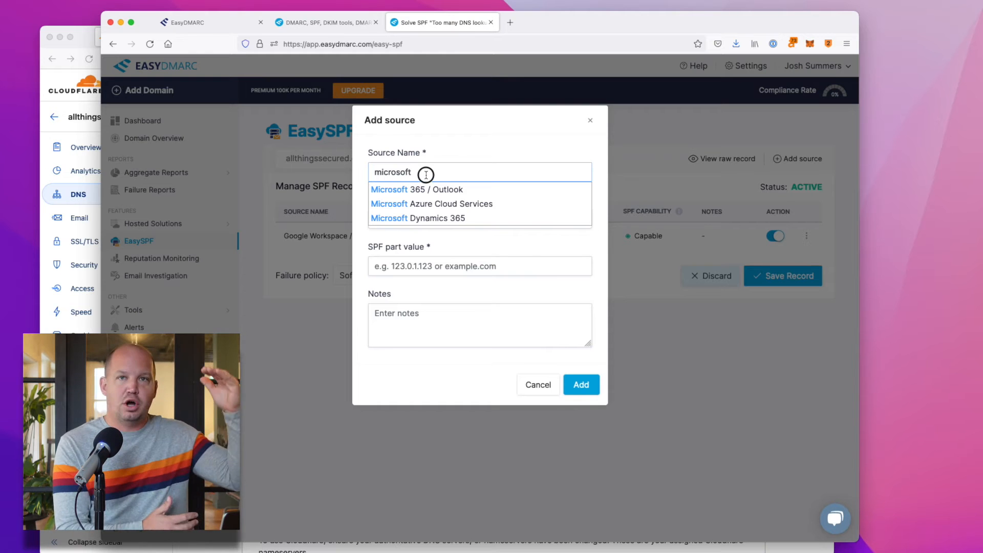
{"action": "double_click", "coordinate": [393, 172]}
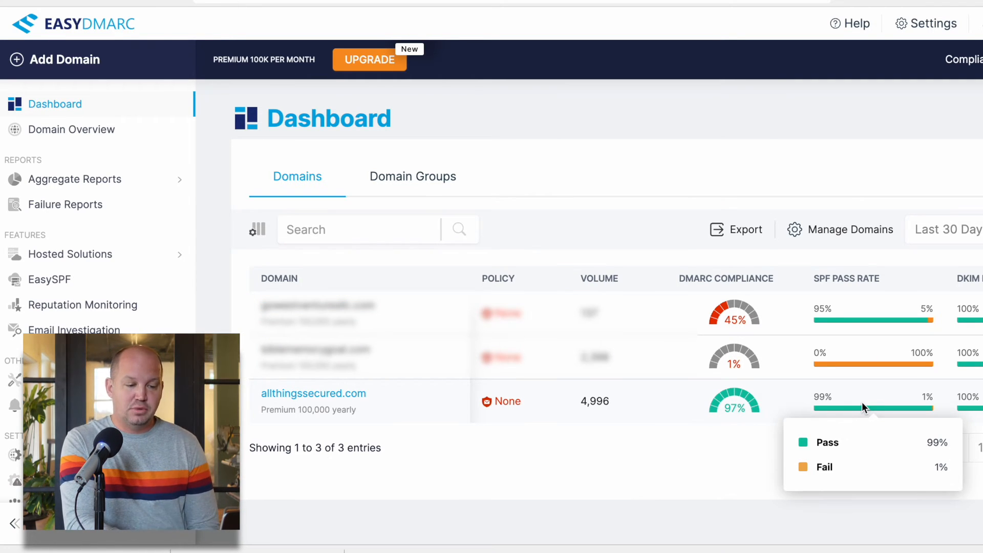
{"action": "mouse_move", "coordinate": [673, 404]}
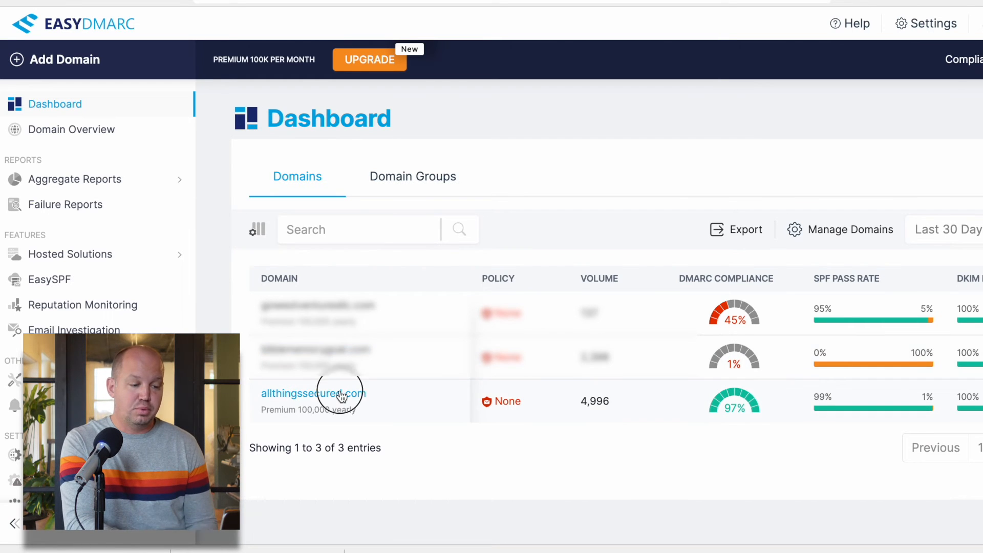
Open allthingssecured.com's aggregate reports and scroll to the DMARC Compliant sources table.
{"action": "left_click", "coordinate": [312, 393]}
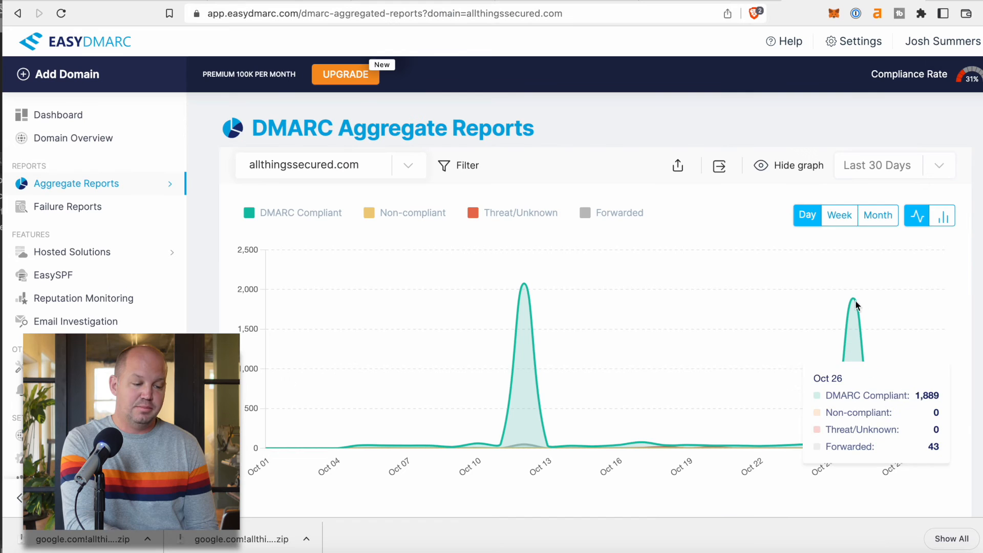
{"action": "scroll", "scroll_direction": "down", "scroll_amount": 3}
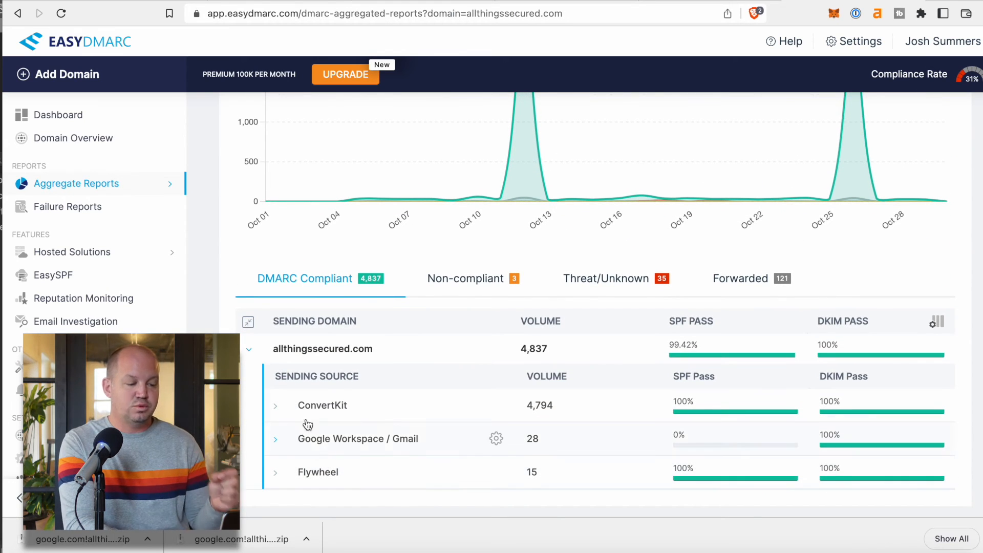
{"action": "mouse_move", "coordinate": [319, 413]}
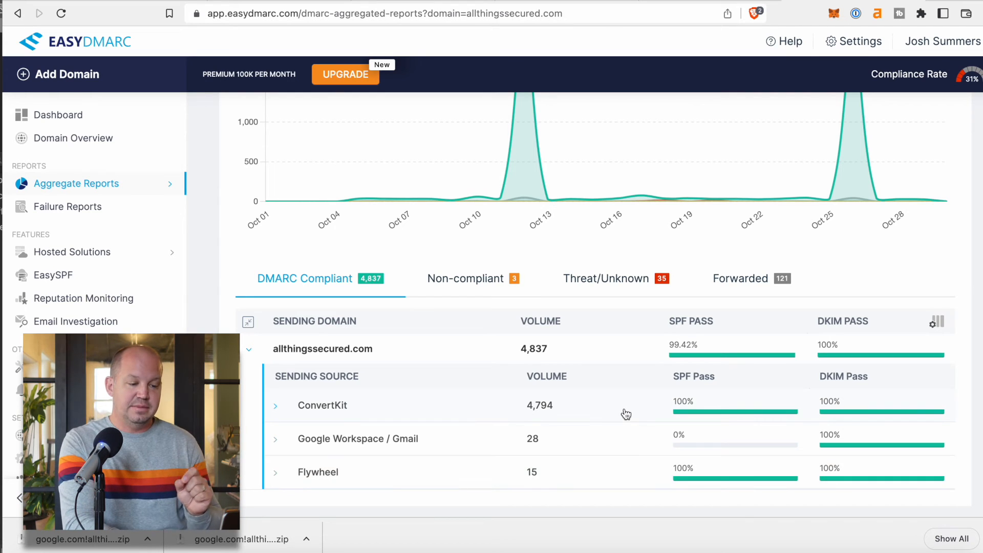
{"action": "mouse_move", "coordinate": [850, 394]}
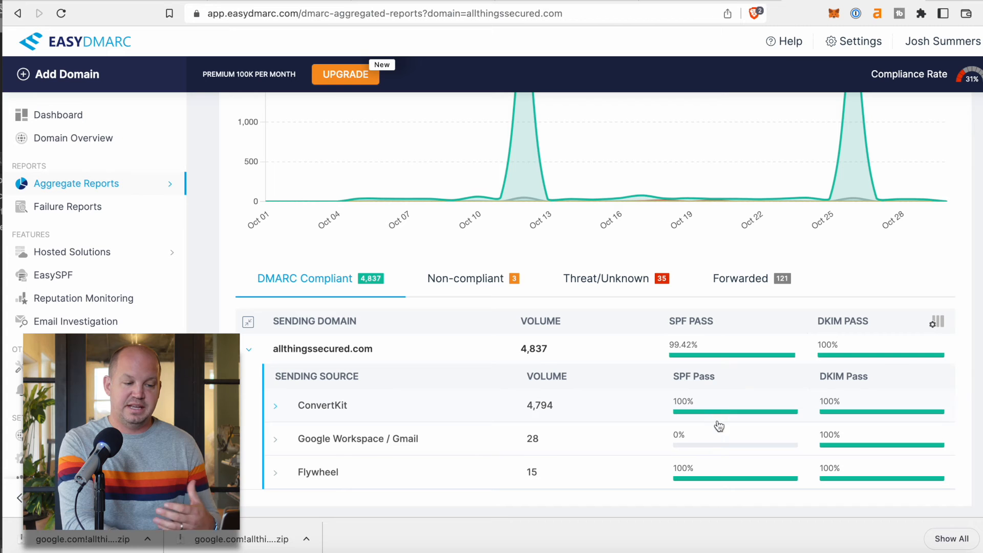
{"action": "mouse_move", "coordinate": [732, 383]}
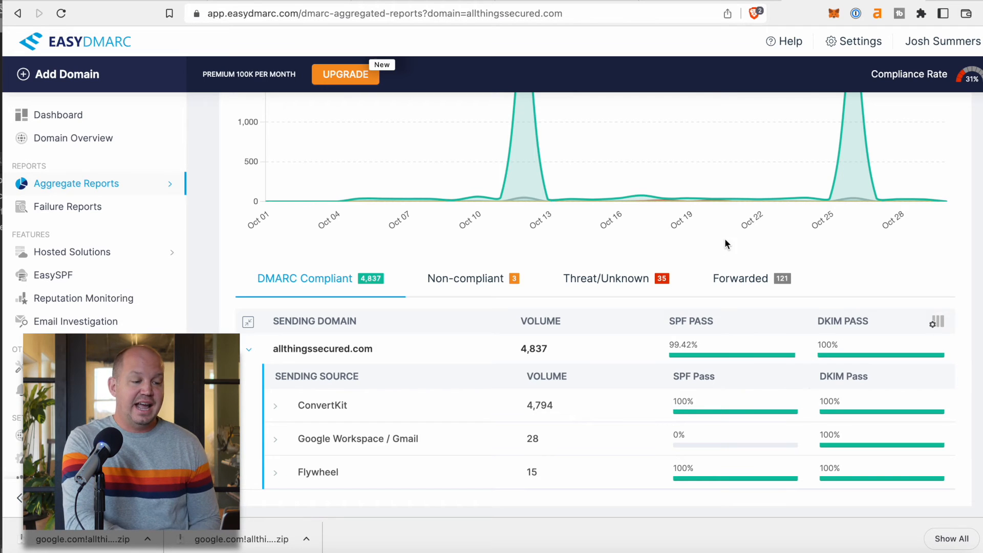
Expand the Unknown source under Threat/Unknown and scroll through its 32 failing mail.ru IPs.
{"action": "left_click", "coordinate": [464, 278]}
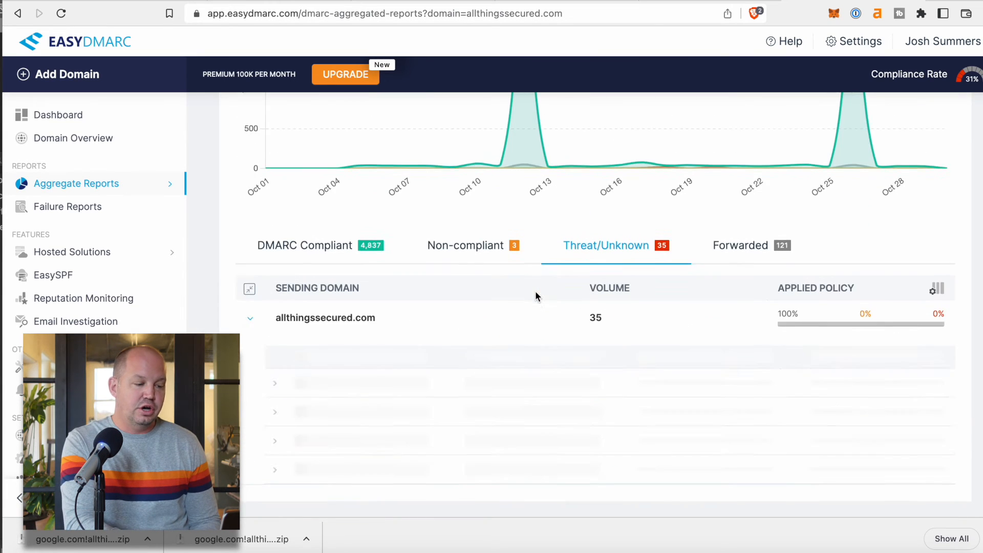
{"action": "left_click", "coordinate": [249, 317]}
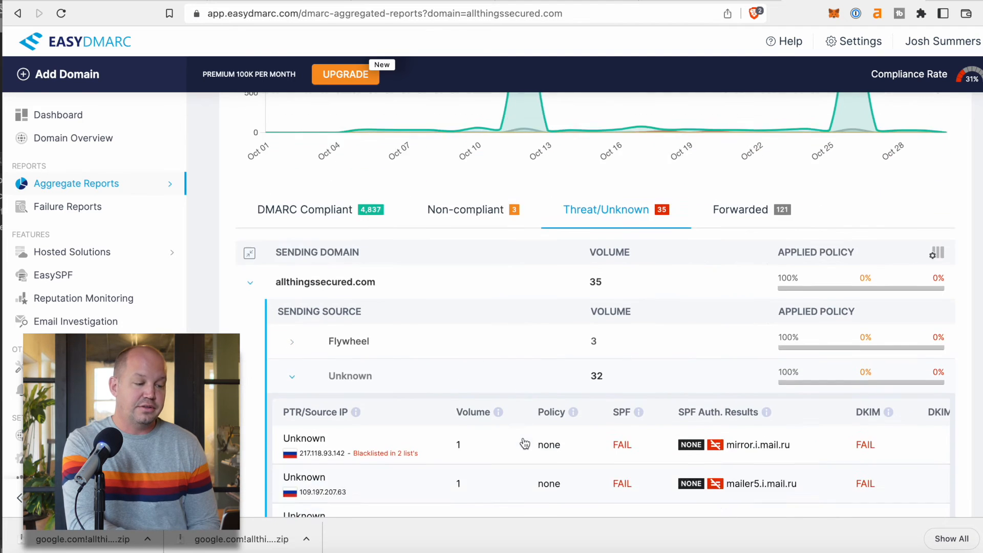
{"action": "scroll", "scroll_direction": "down", "scroll_amount": 3}
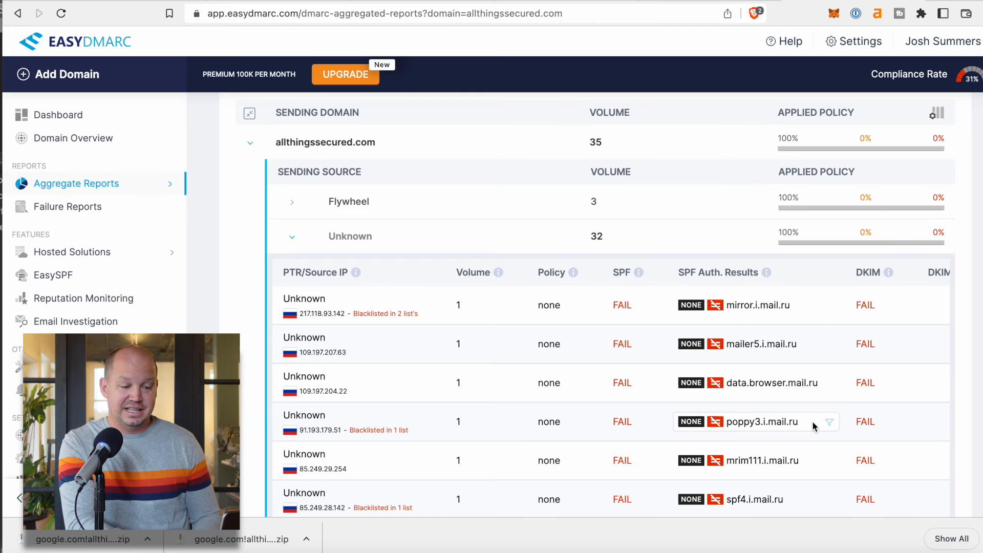
{"action": "scroll", "scroll_direction": "down", "scroll_amount": 3}
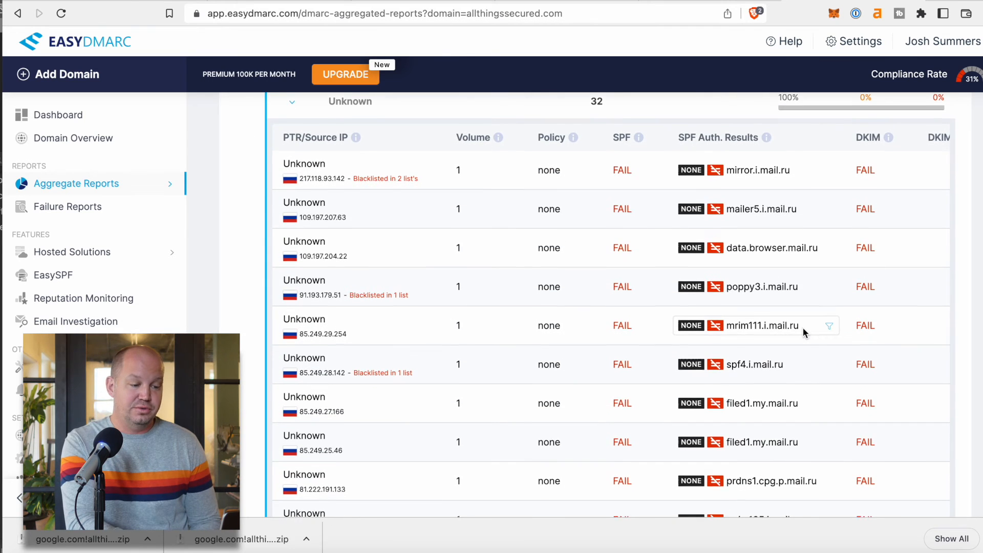